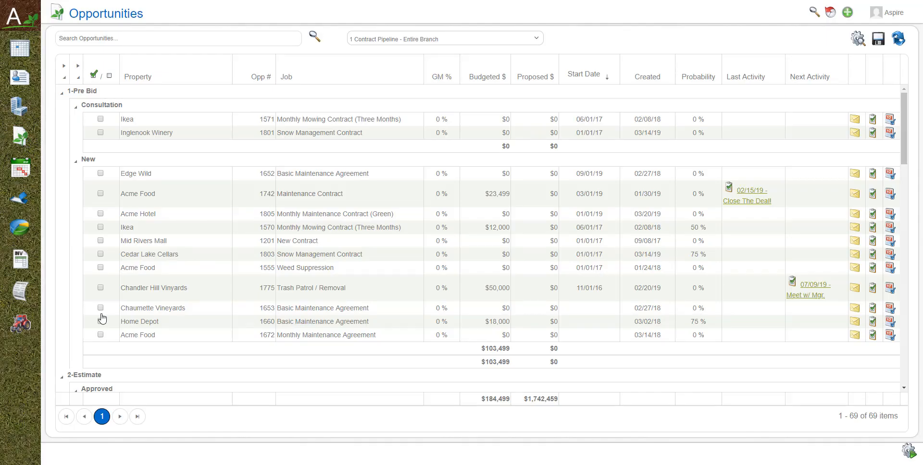
mouse_move(372, 62)
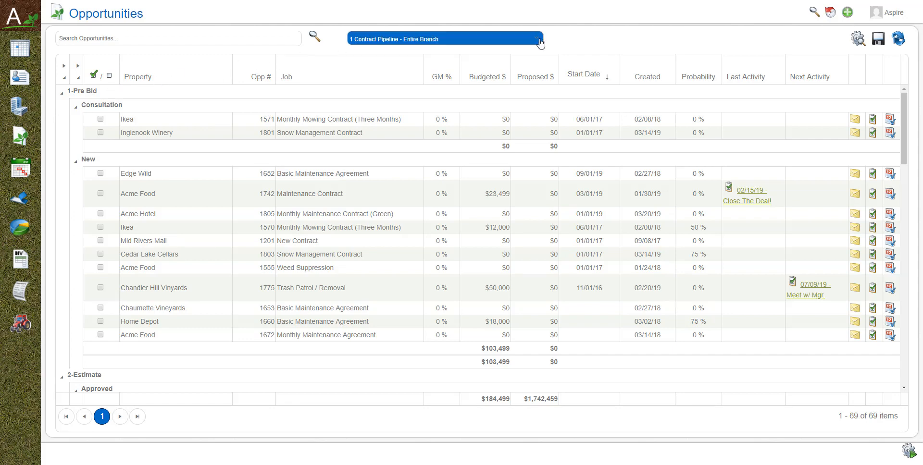
Show the Opportunity Stage list's five stages, then reopen the List Name dropdown
click(537, 39)
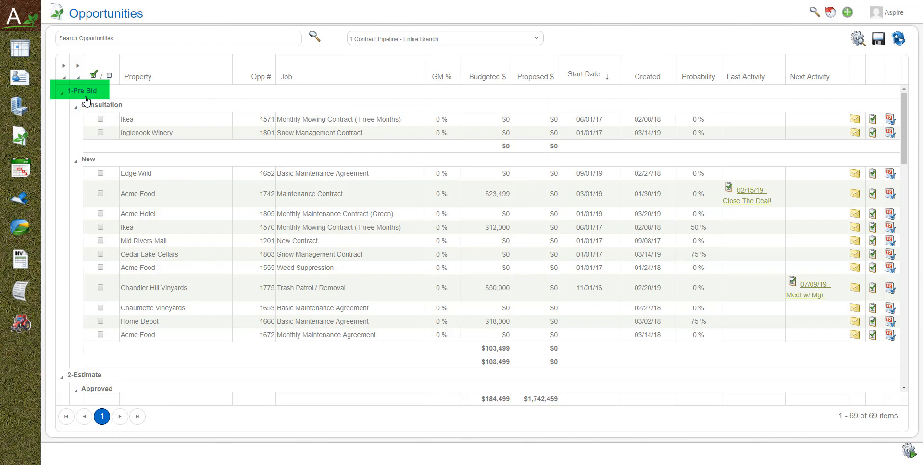
mouse_move(89, 376)
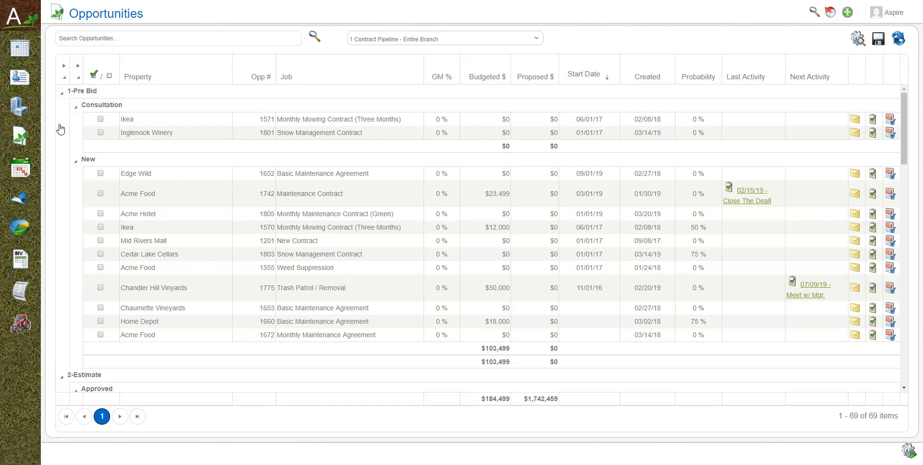
click(61, 93)
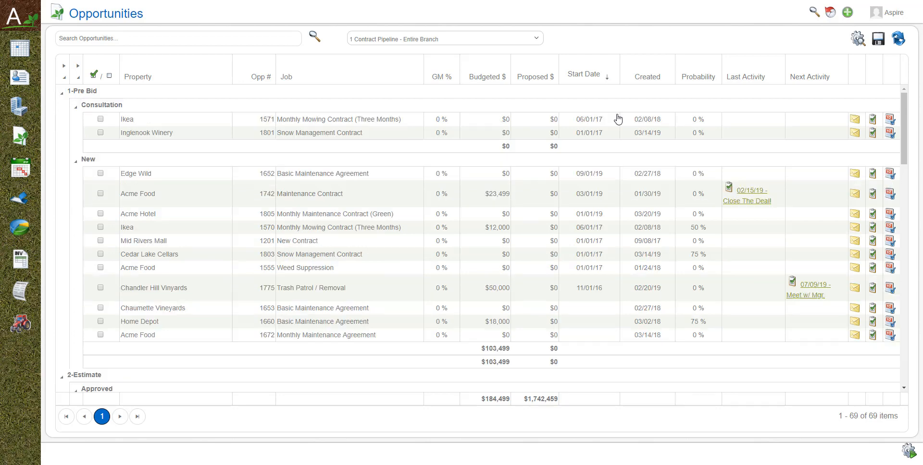
mouse_move(795, 26)
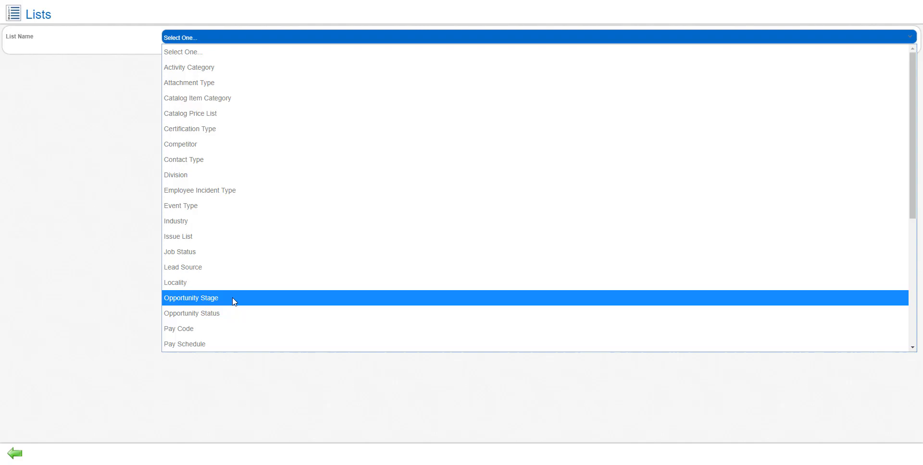
click(191, 298)
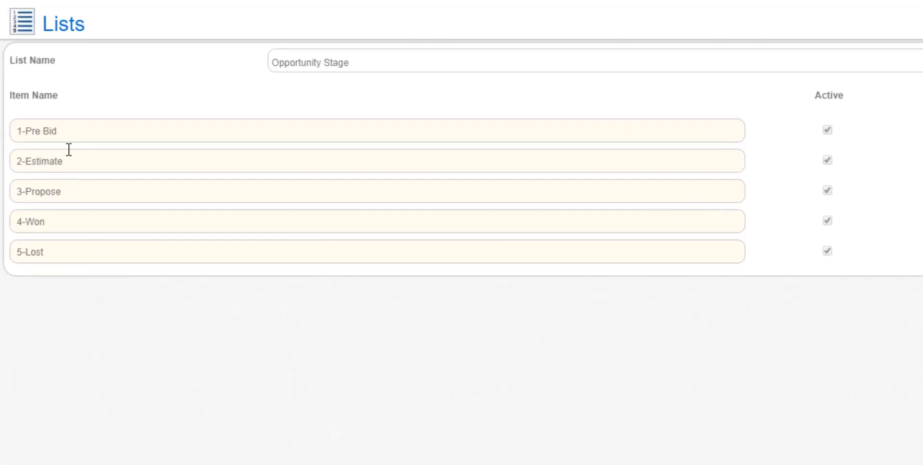
mouse_move(79, 217)
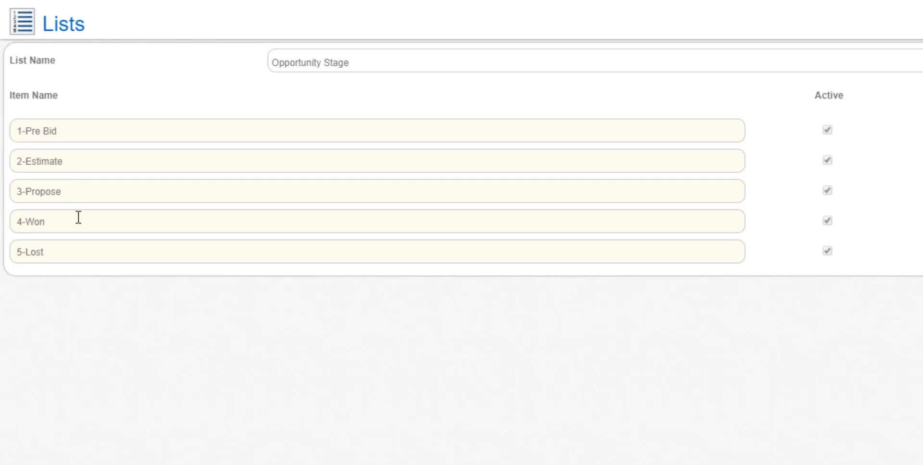
mouse_move(84, 274)
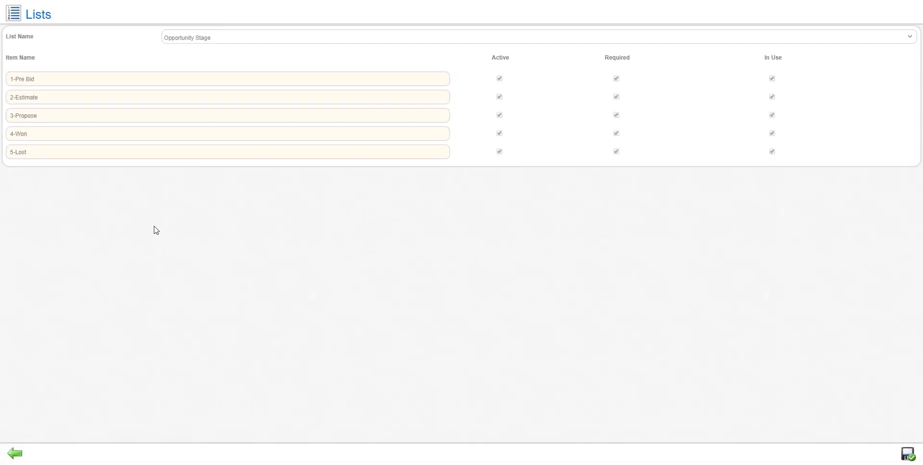
mouse_move(601, 67)
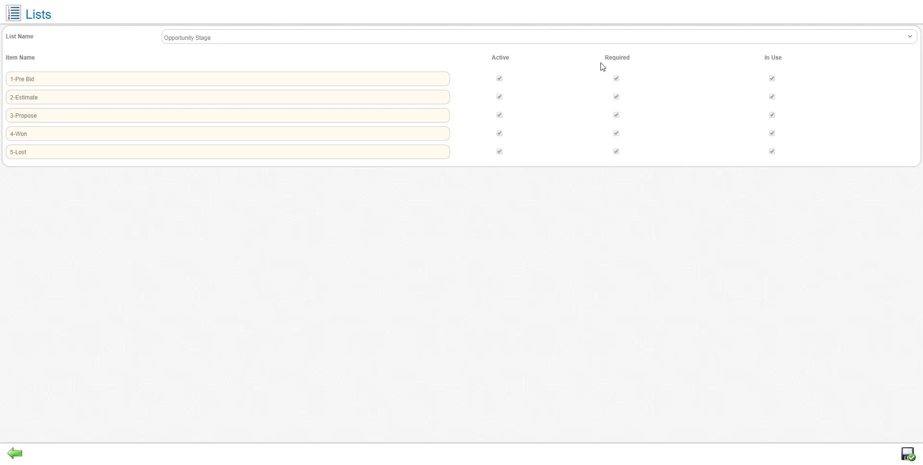
click(536, 37)
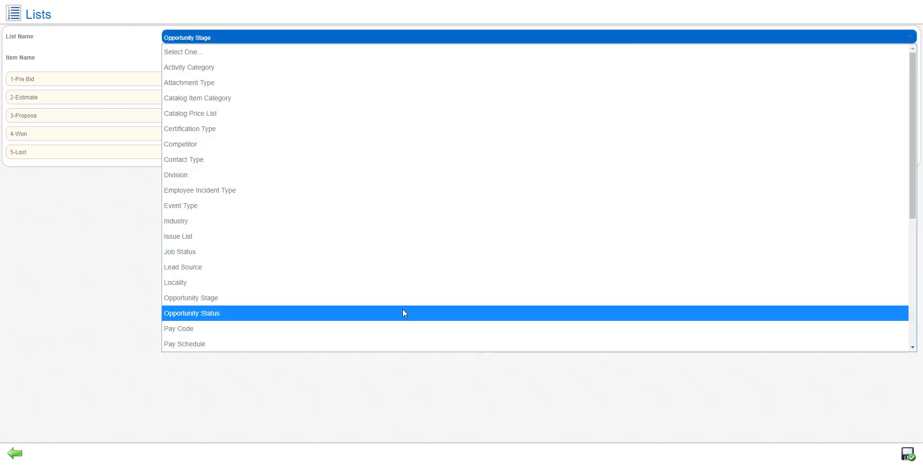
Display the Opportunity Status list with its ten statuses and their stages
click(191, 313)
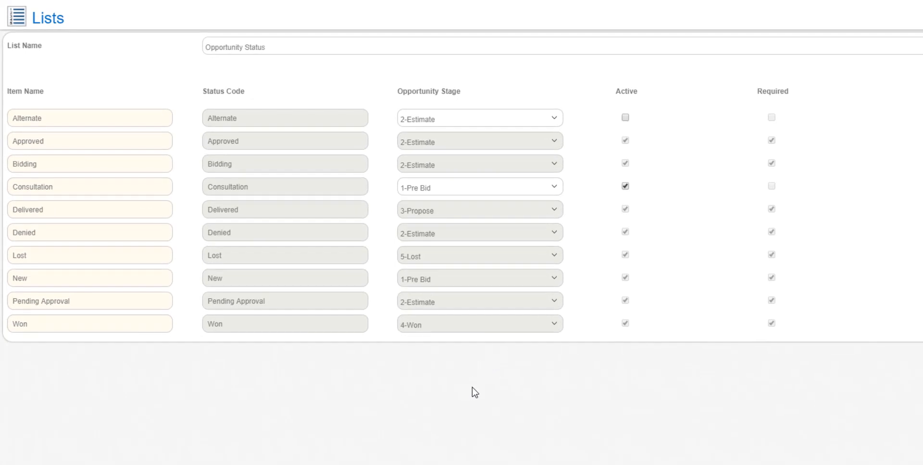
mouse_move(440, 209)
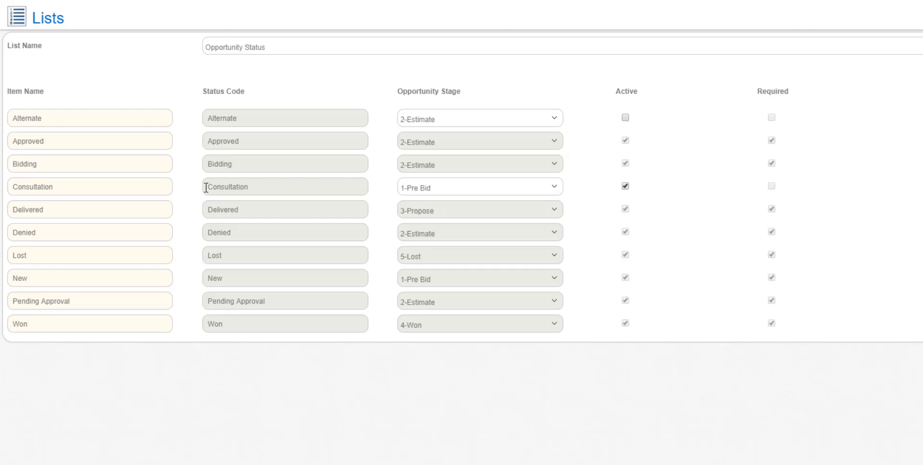
mouse_move(378, 203)
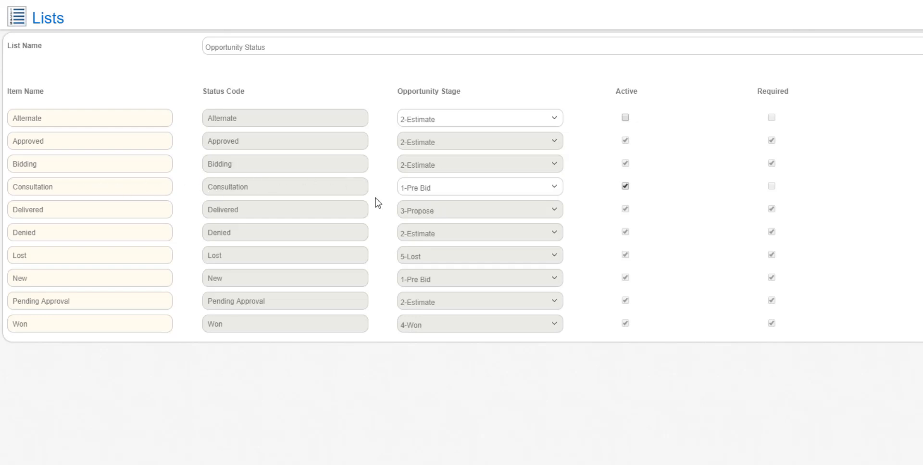
mouse_move(121, 281)
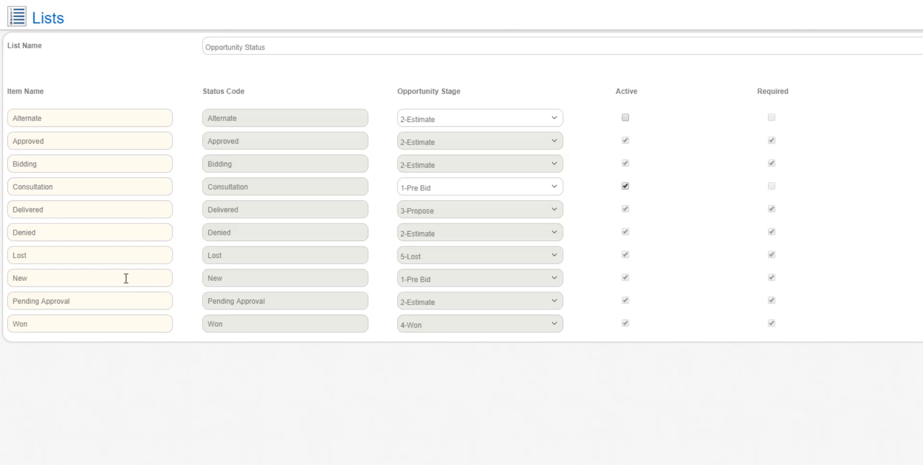
mouse_move(451, 240)
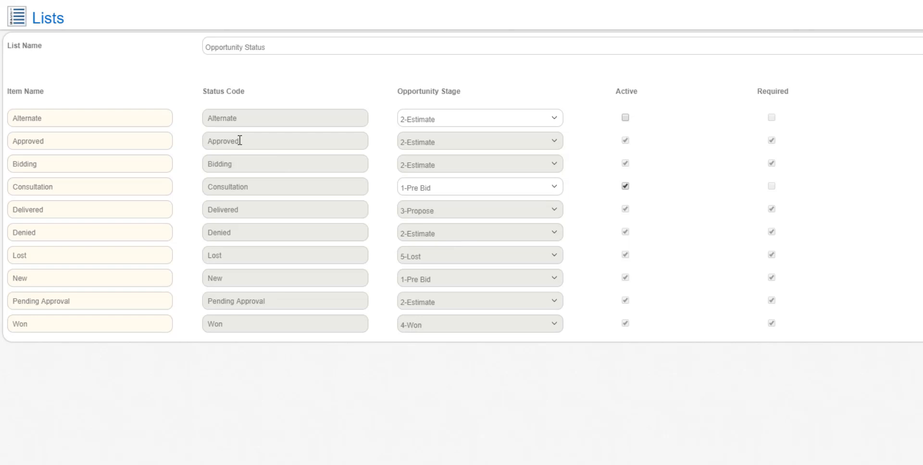
mouse_move(235, 164)
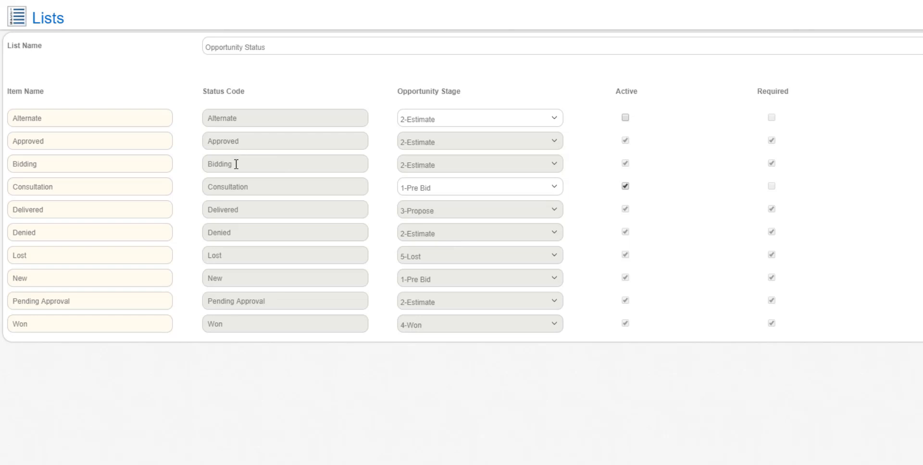
mouse_move(241, 182)
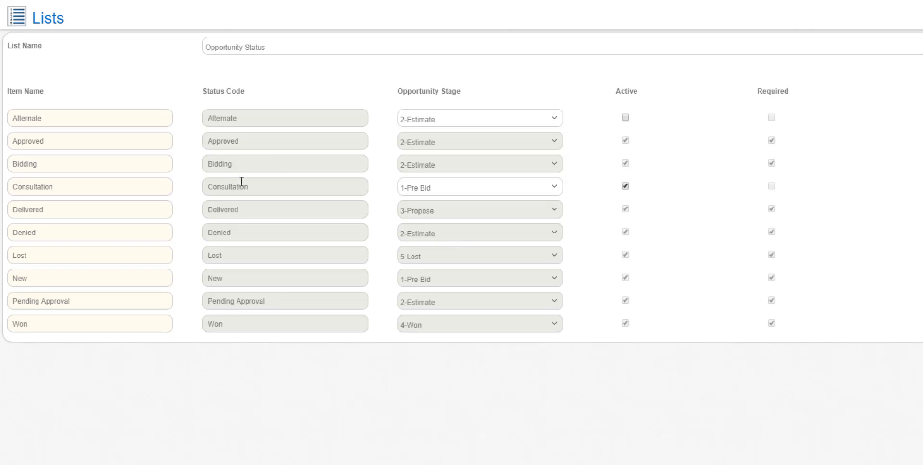
mouse_move(306, 151)
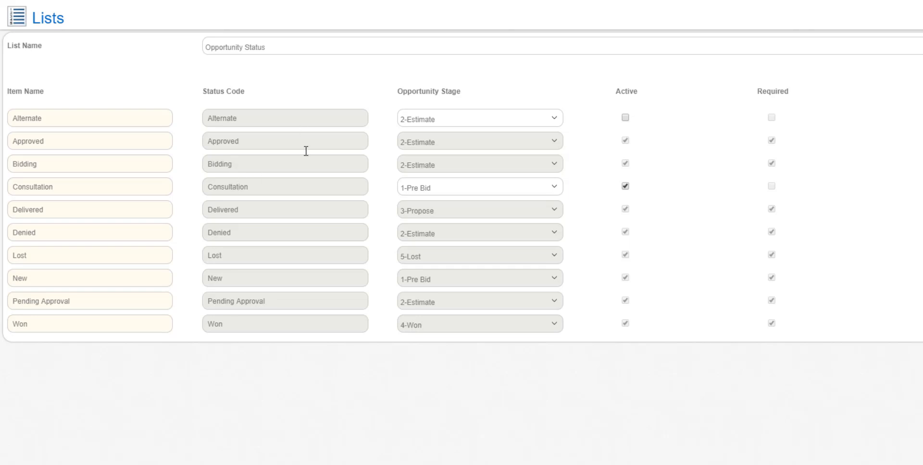
mouse_move(91, 301)
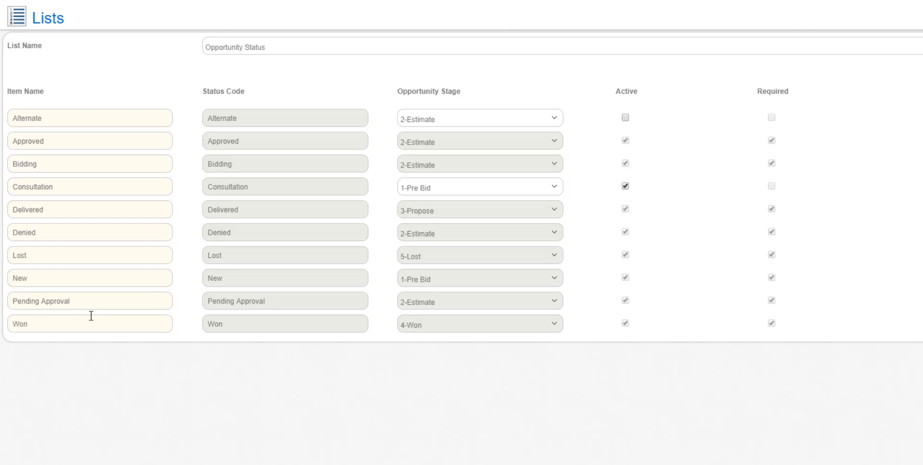
mouse_move(129, 329)
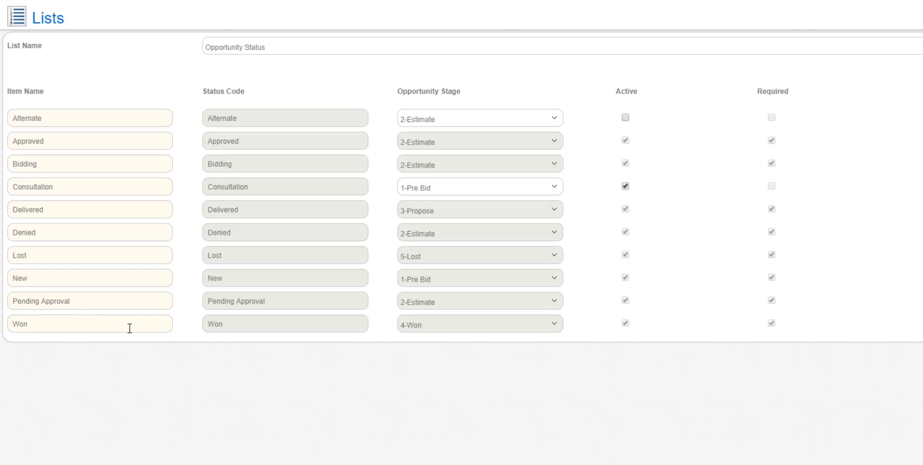
mouse_move(131, 355)
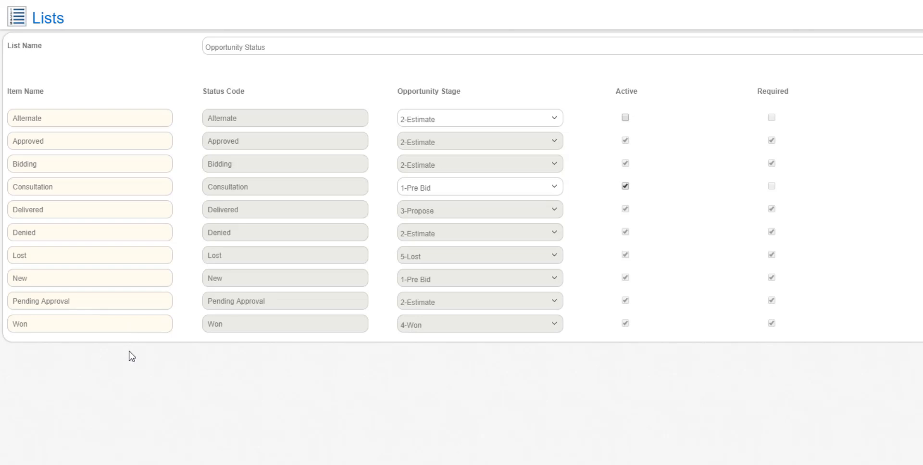
mouse_move(137, 376)
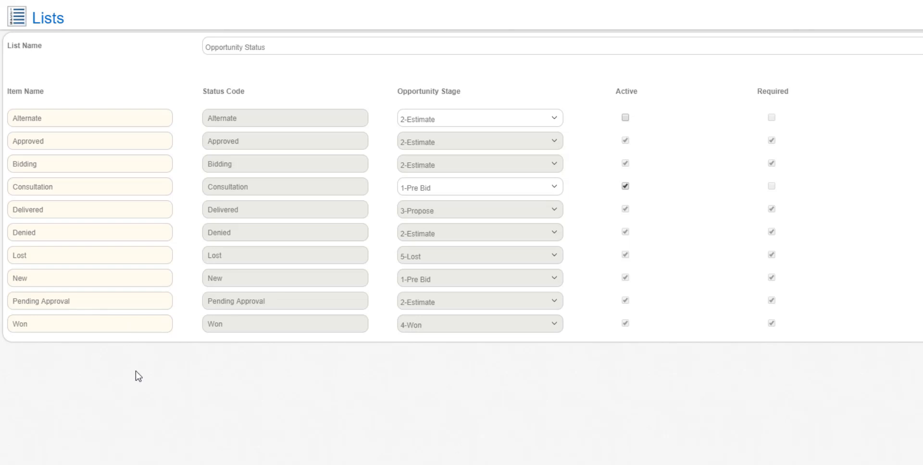
mouse_move(140, 381)
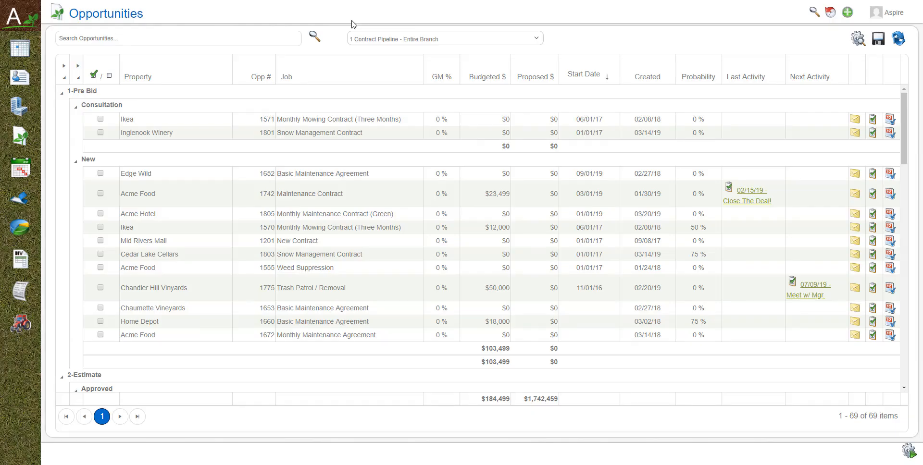
click(444, 38)
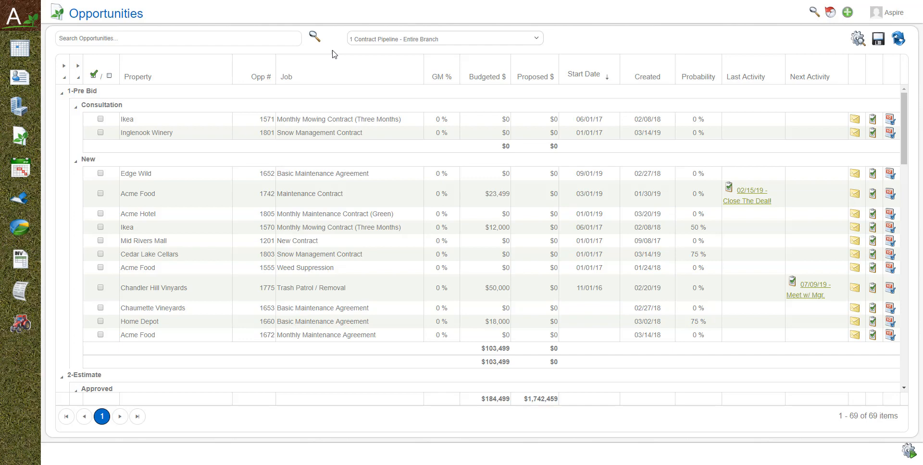
mouse_move(336, 52)
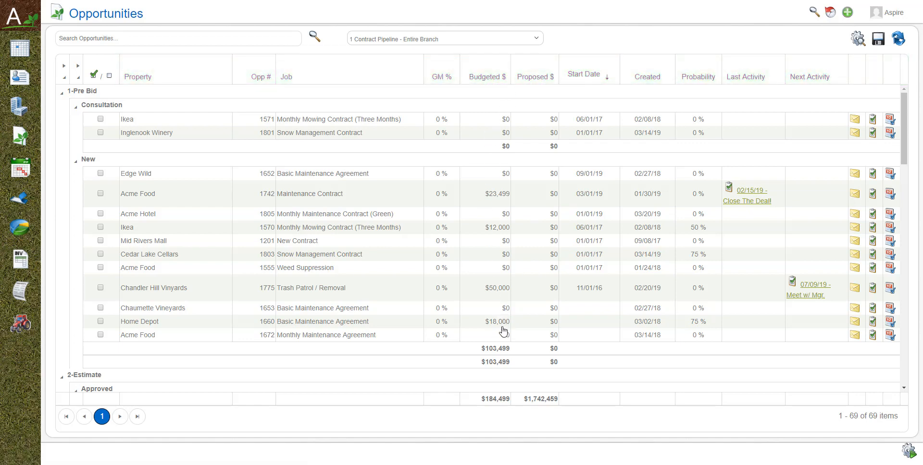
mouse_move(504, 247)
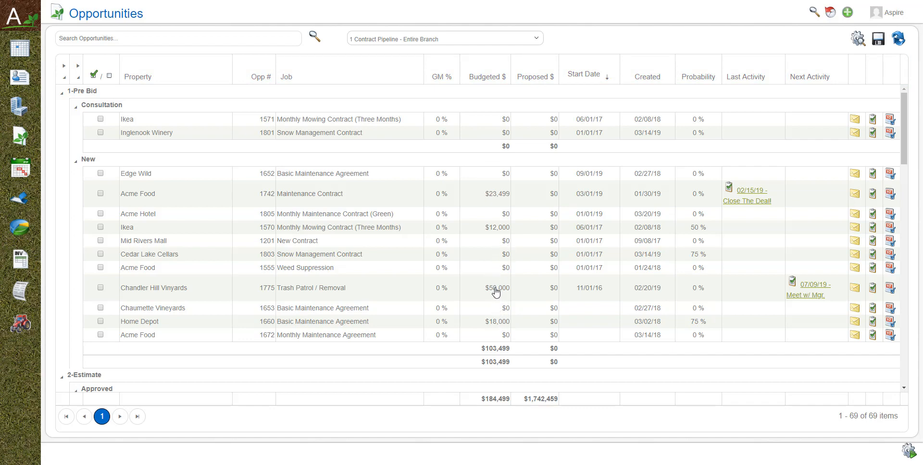
mouse_move(496, 307)
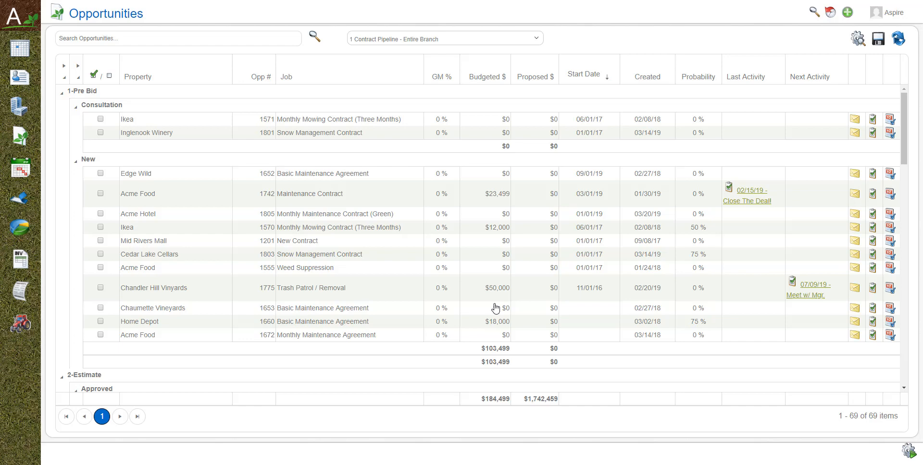
mouse_move(536, 264)
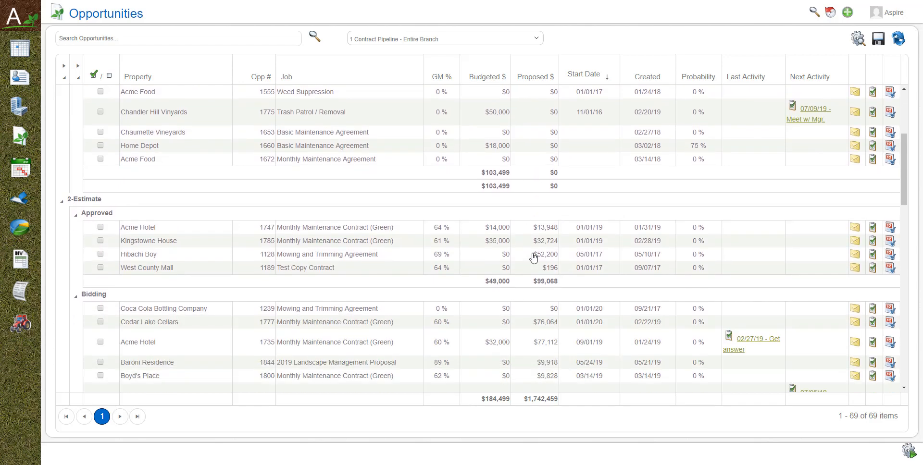
click(534, 77)
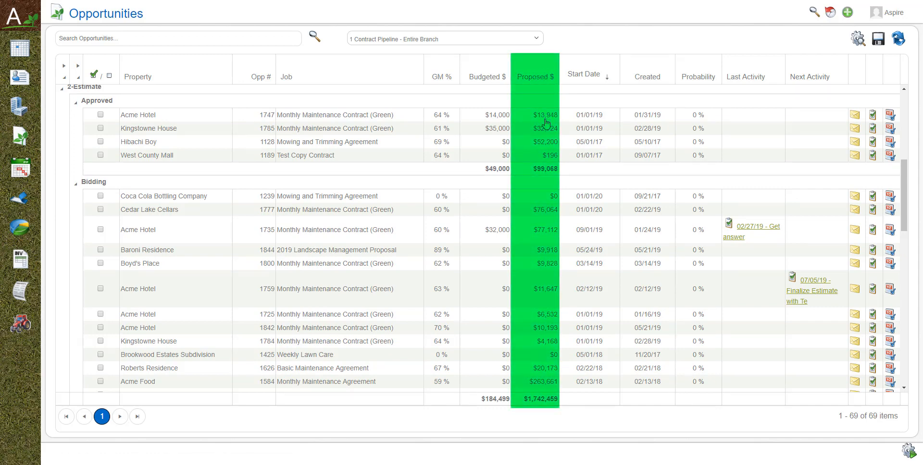
mouse_move(537, 128)
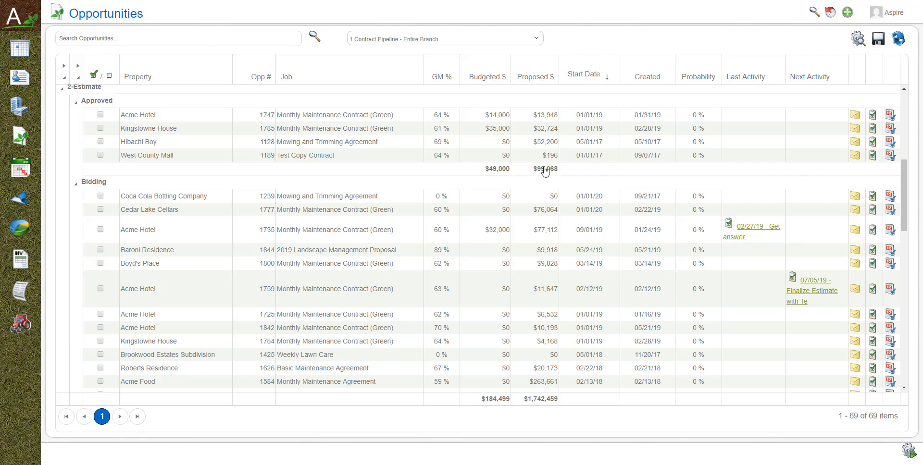
mouse_move(642, 151)
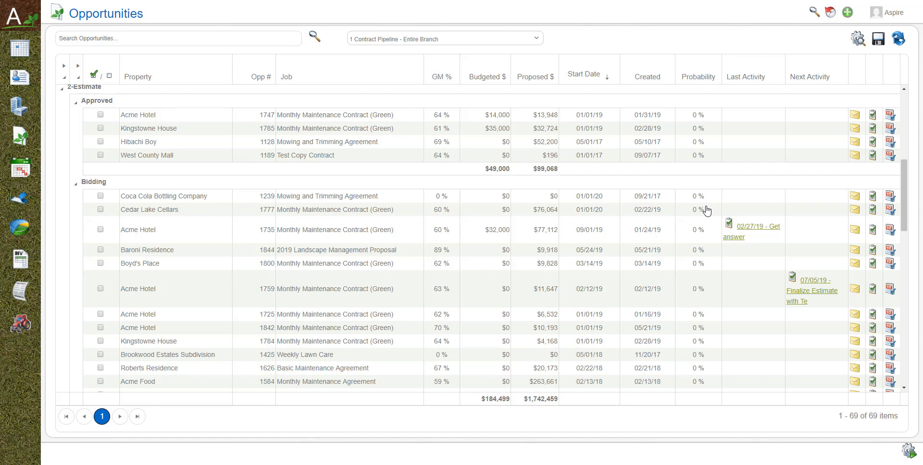
mouse_move(700, 200)
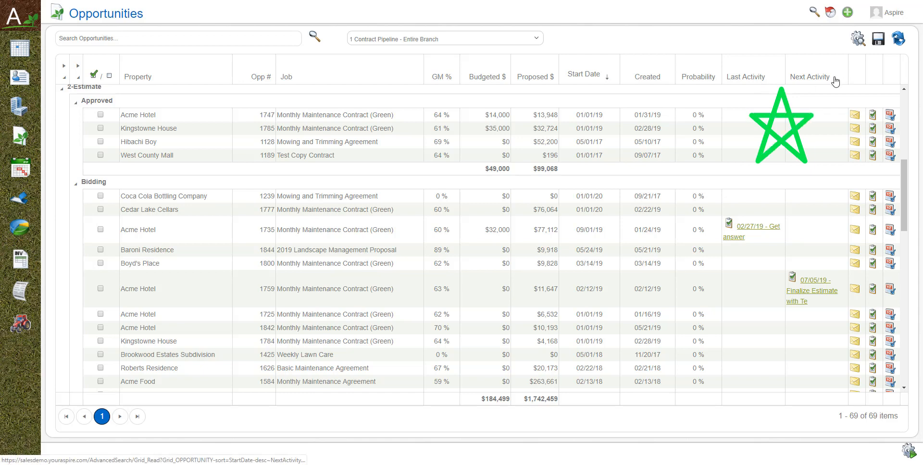
click(810, 77)
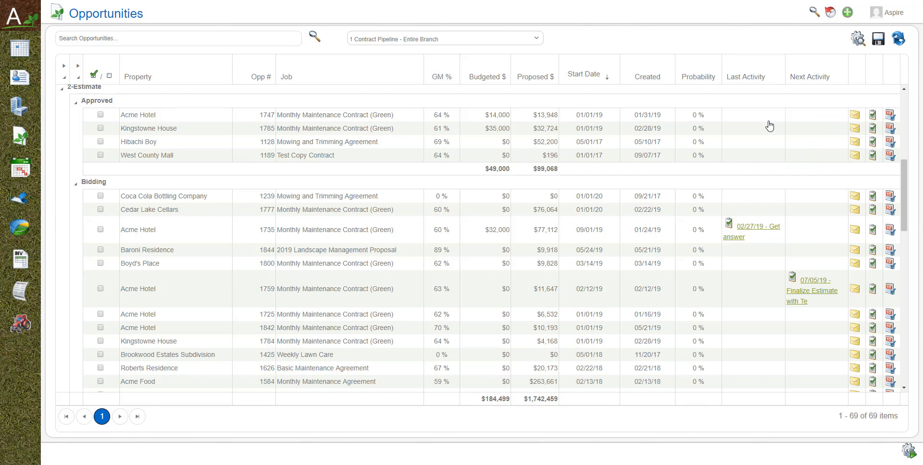
mouse_move(811, 144)
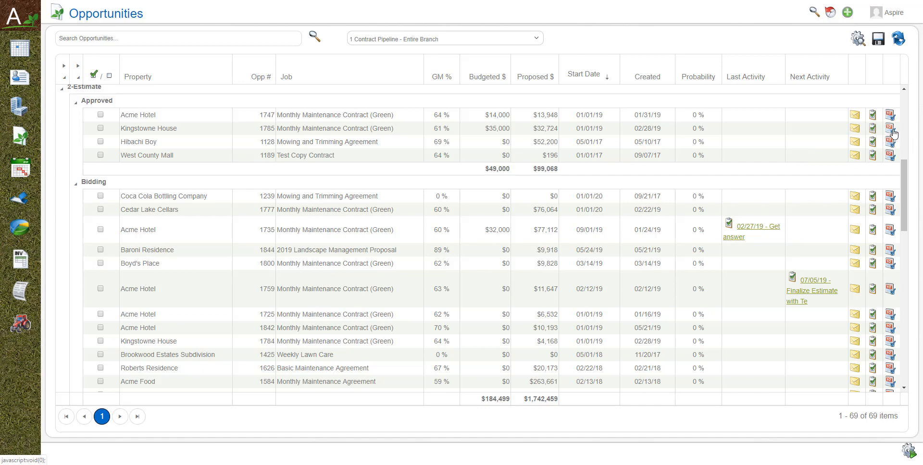
mouse_move(200, 193)
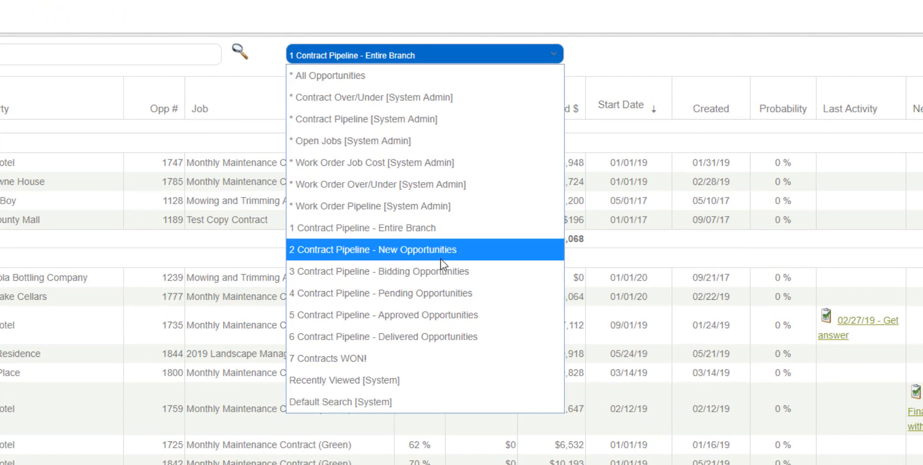
mouse_move(444, 259)
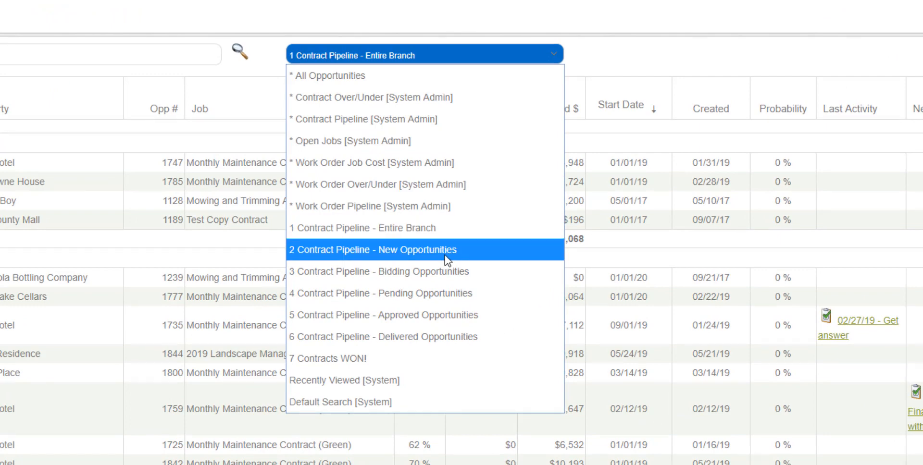
mouse_move(447, 271)
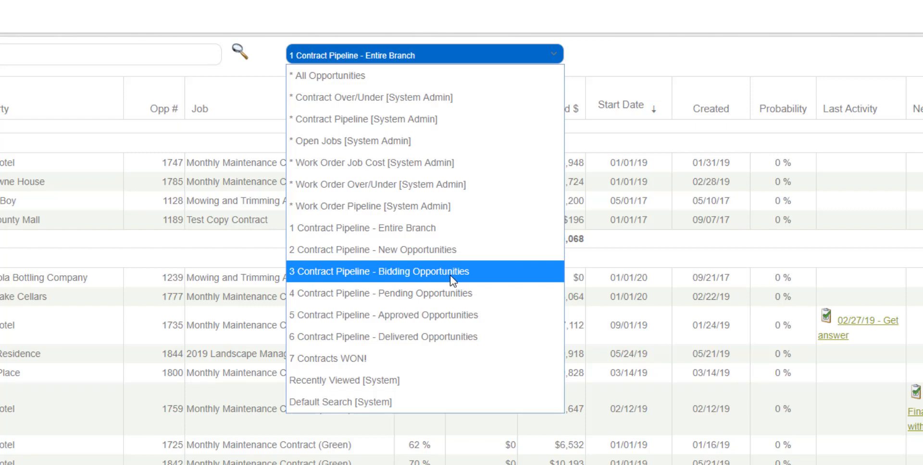
mouse_move(456, 293)
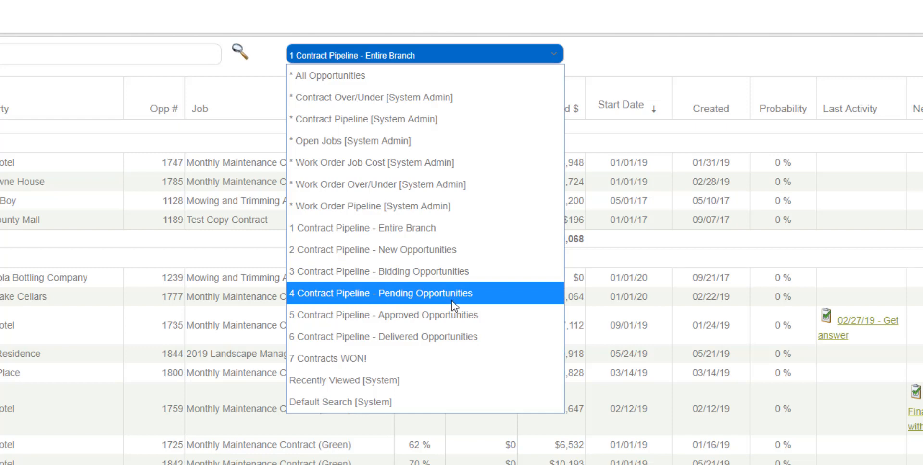
mouse_move(441, 315)
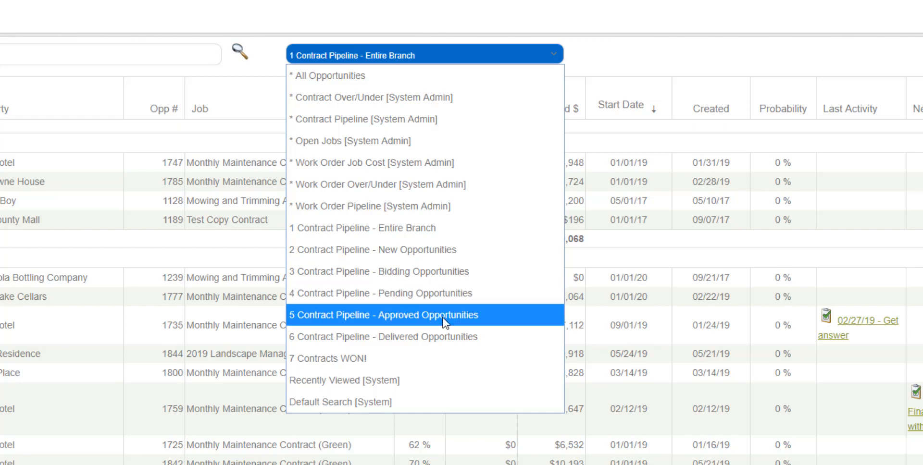
mouse_move(450, 293)
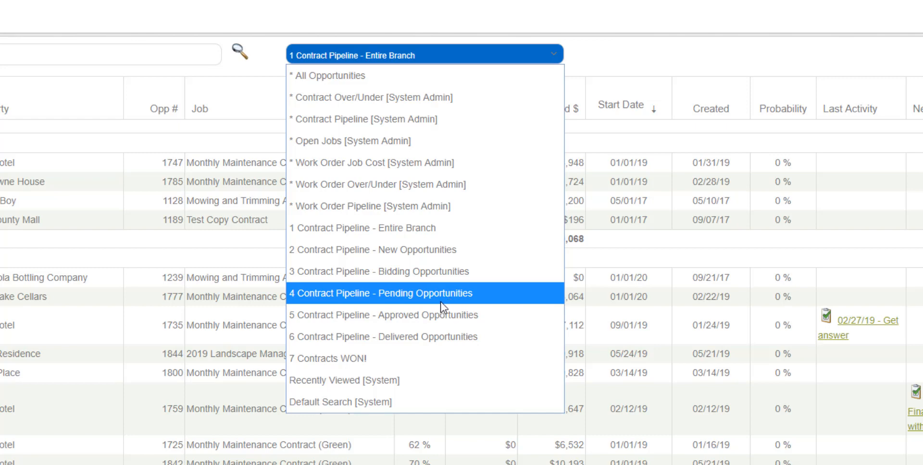
mouse_move(438, 315)
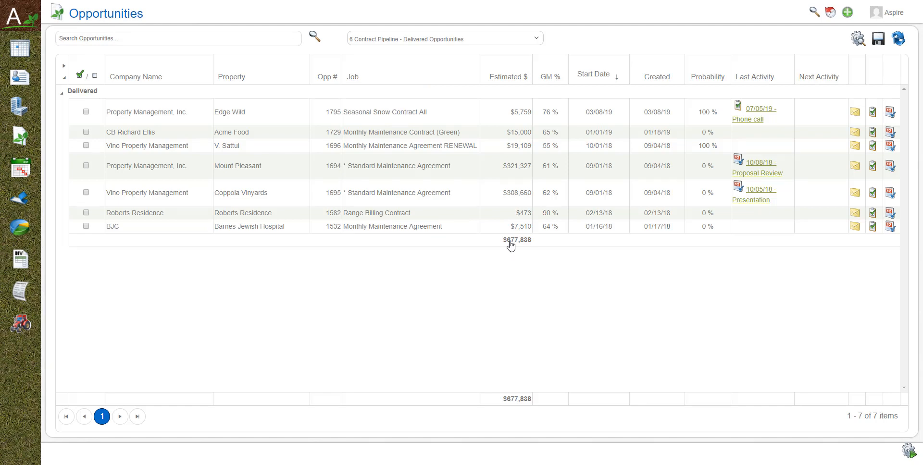
mouse_move(511, 218)
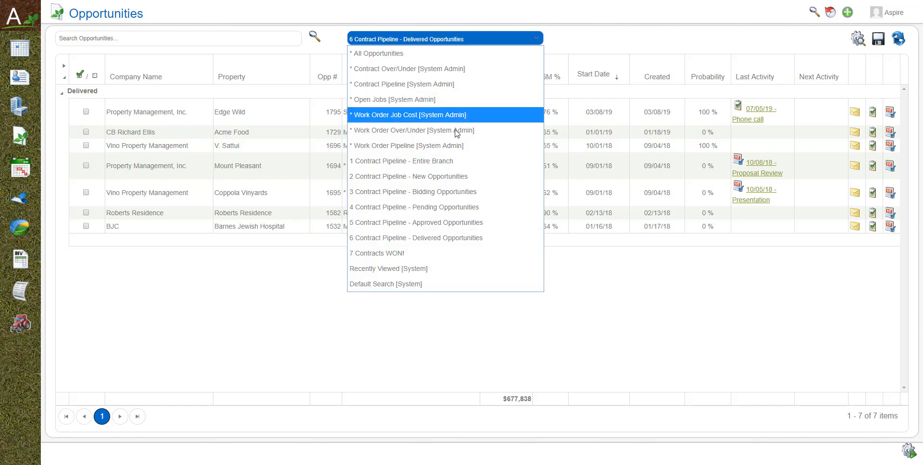
View the Contracts WON list, then open Advanced Search for Bidding Opportunities
click(377, 253)
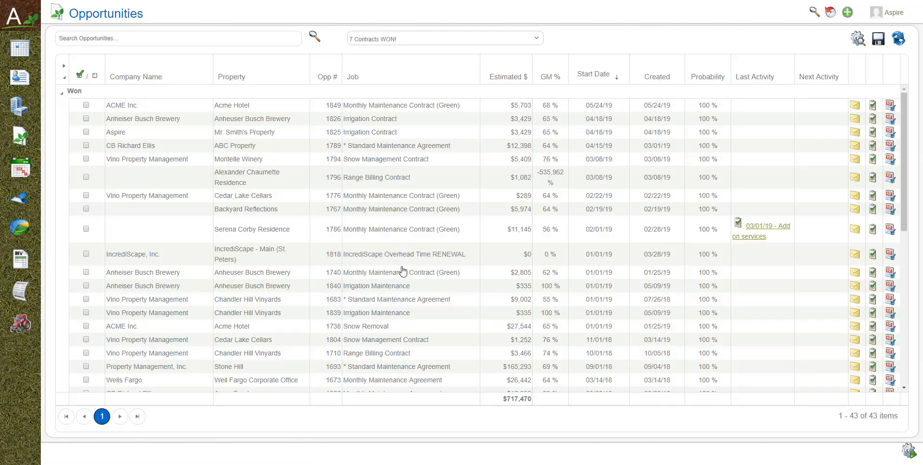
mouse_move(475, 288)
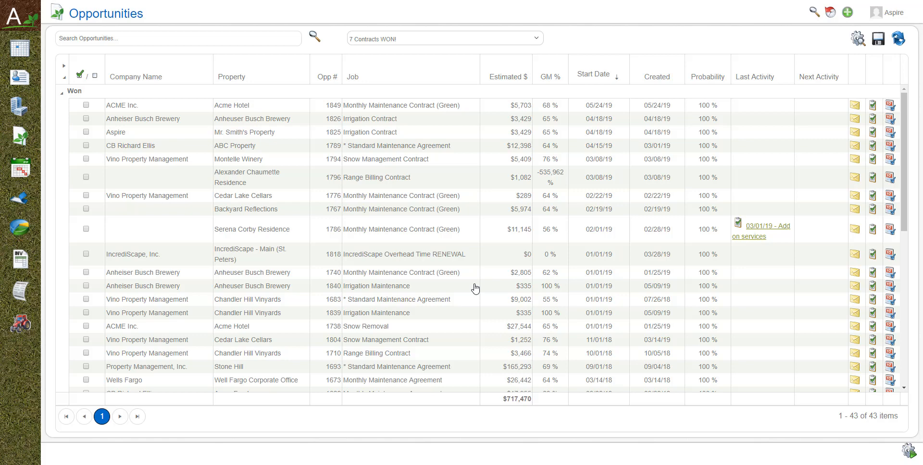
mouse_move(512, 365)
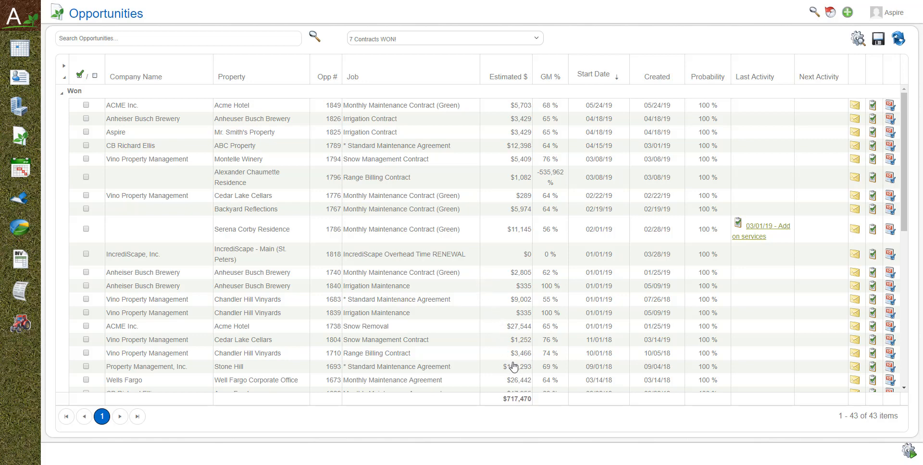
mouse_move(574, 42)
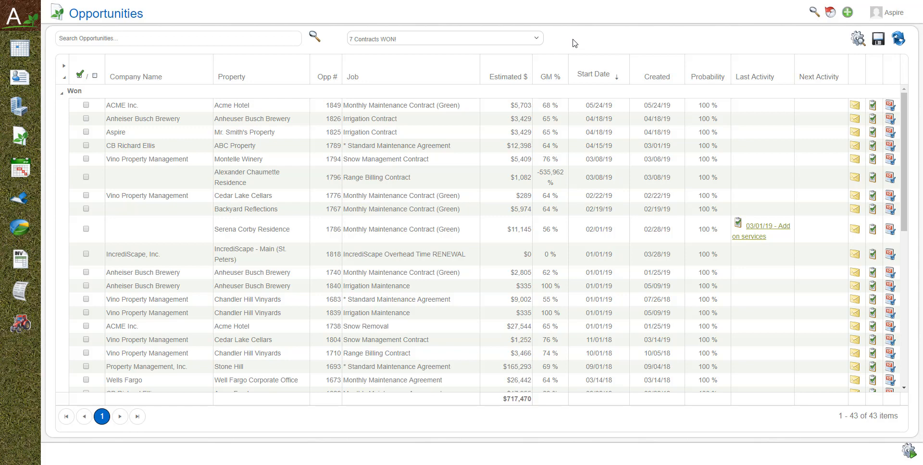
click(443, 39)
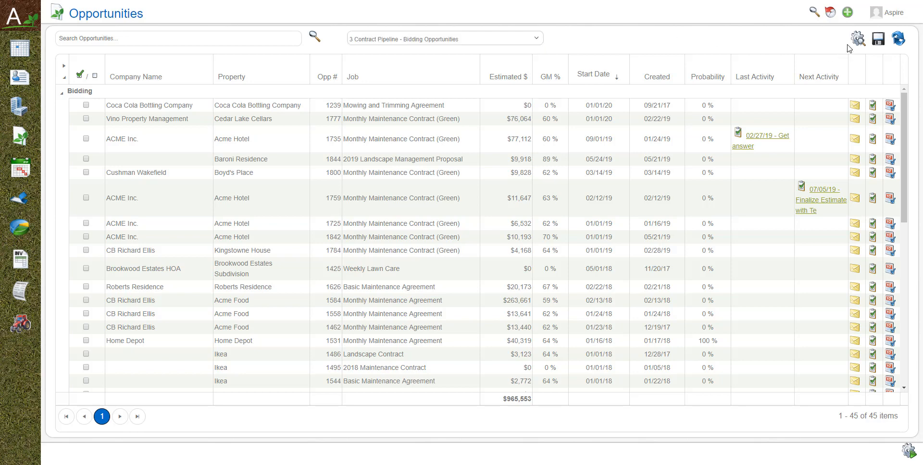
click(857, 39)
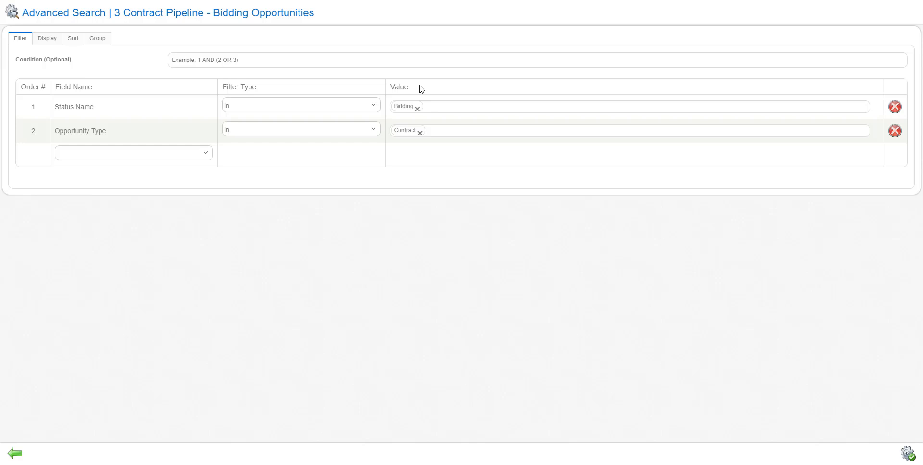
Add another grouping field beneath Status Name on the Group tab
click(97, 38)
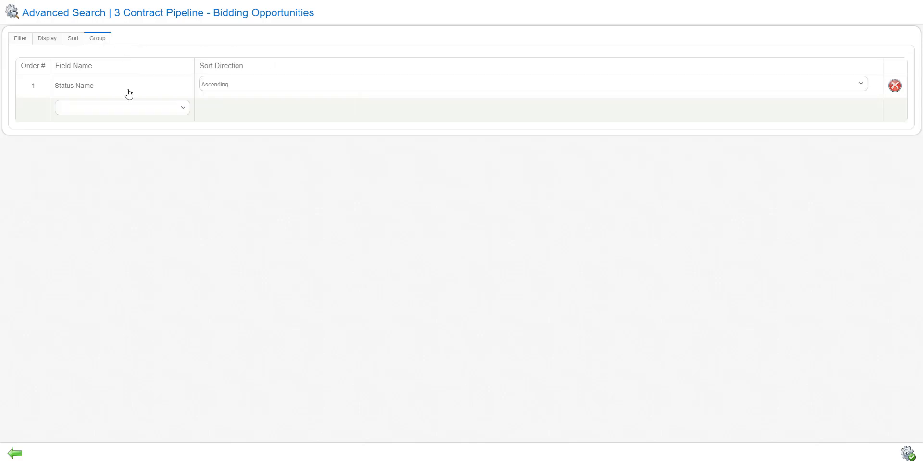
click(122, 108)
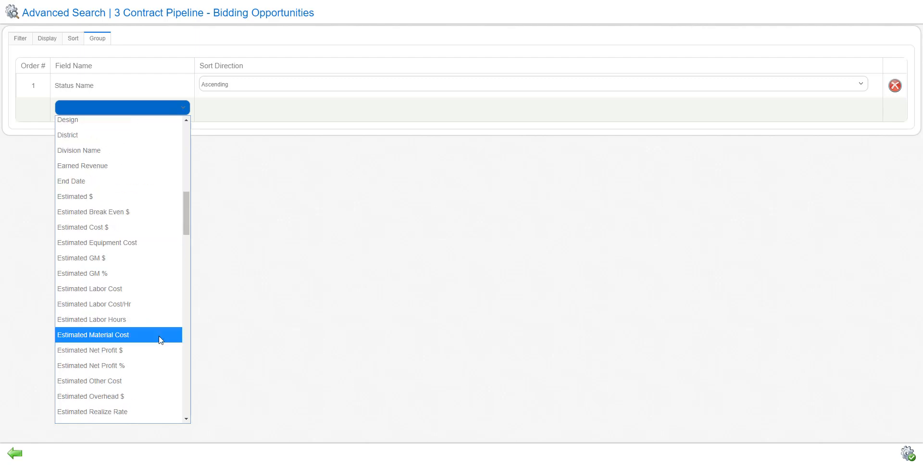
scroll(down, 3)
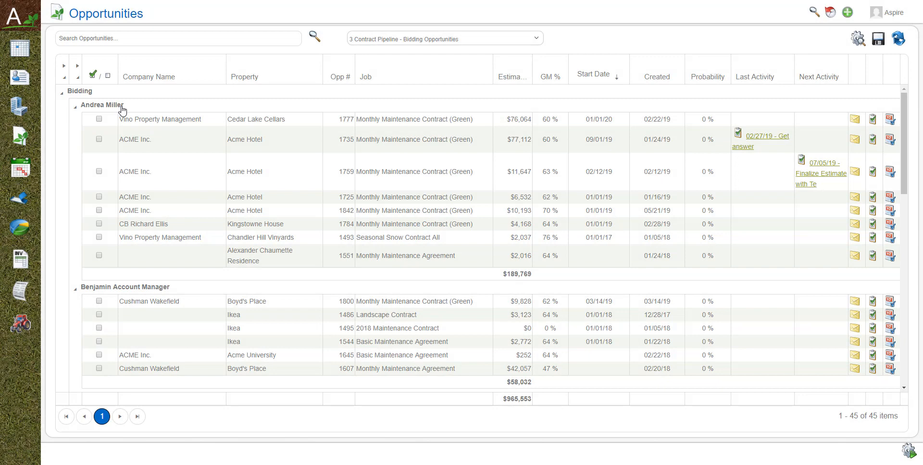
mouse_move(183, 109)
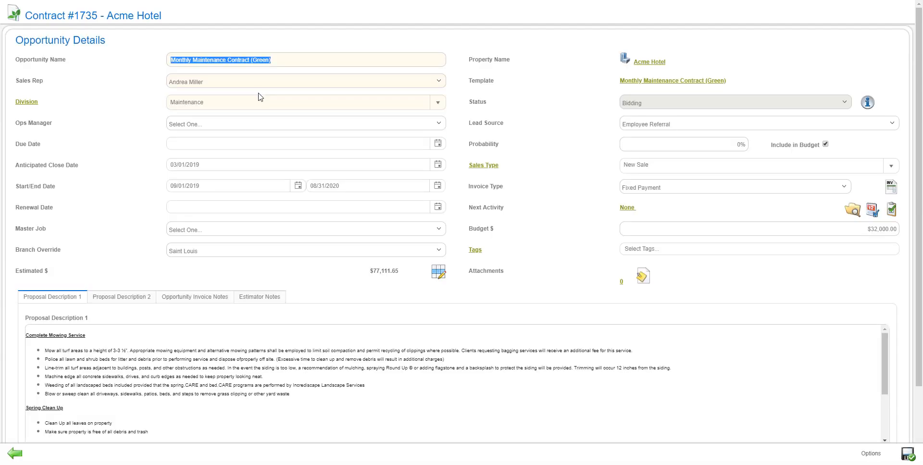
Open the Acme Hotel property overview from contract #1735
click(305, 81)
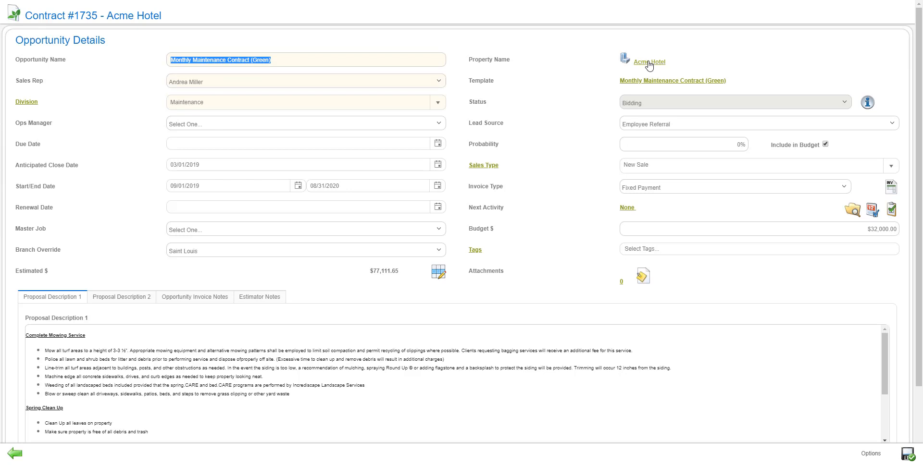
click(649, 61)
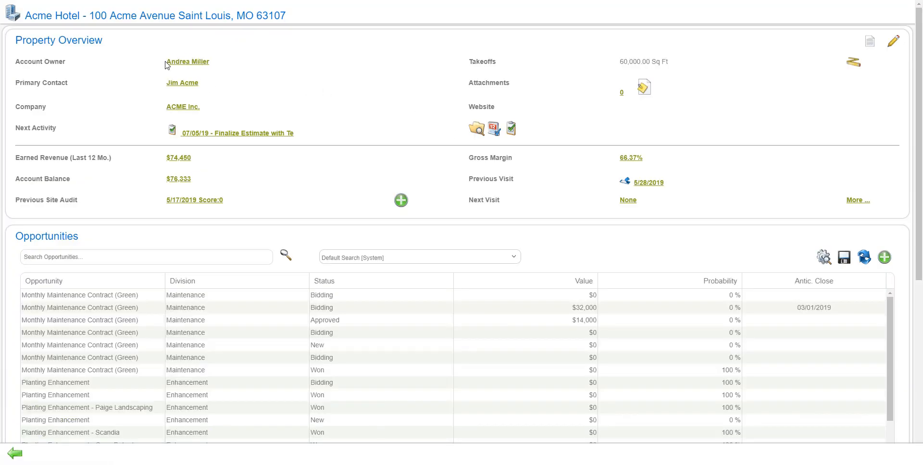
mouse_move(183, 71)
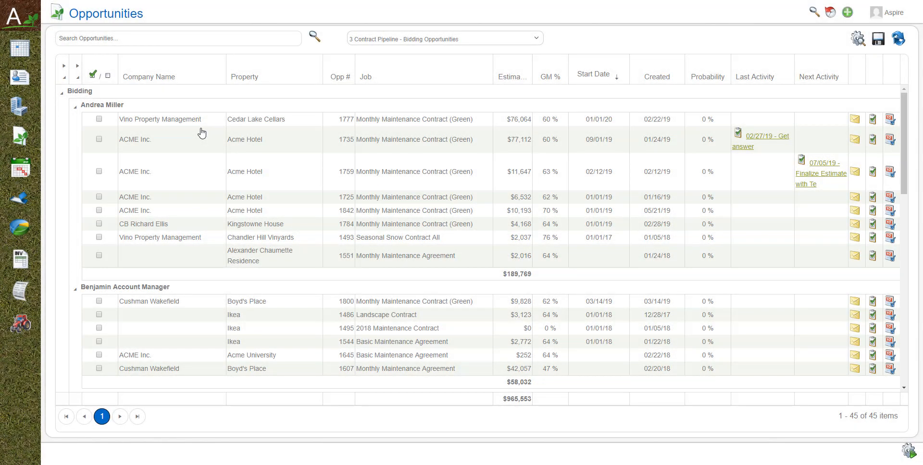
mouse_move(194, 137)
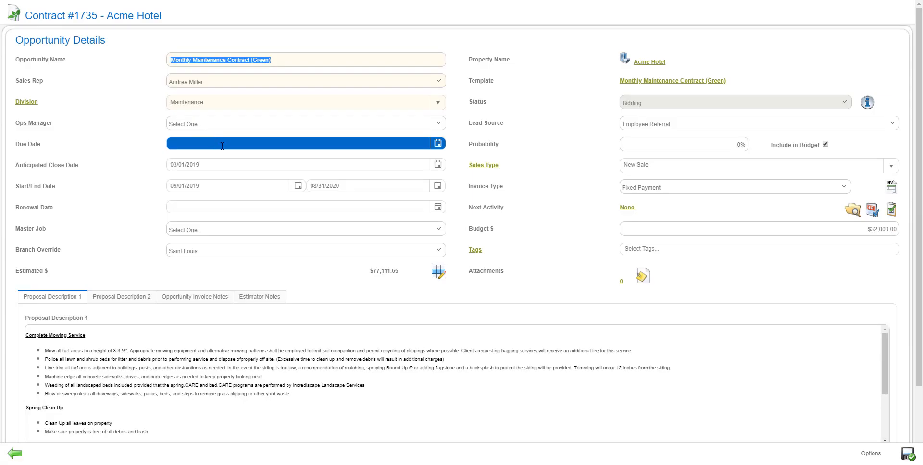
click(247, 124)
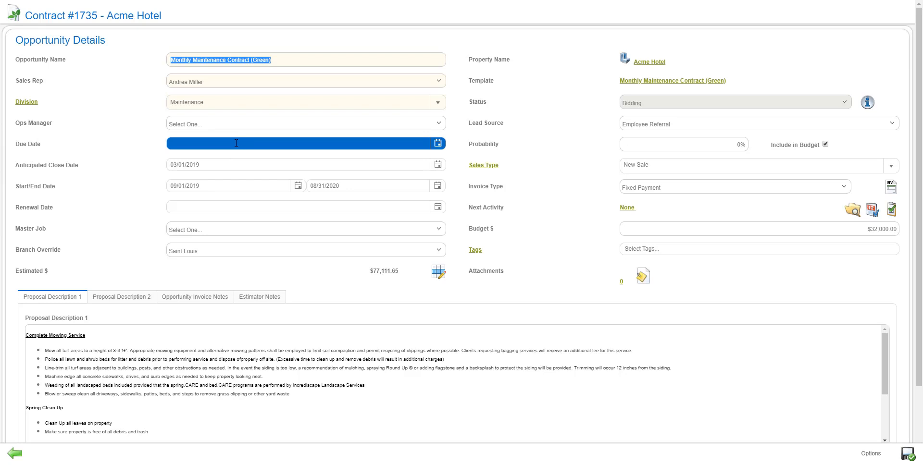
click(229, 185)
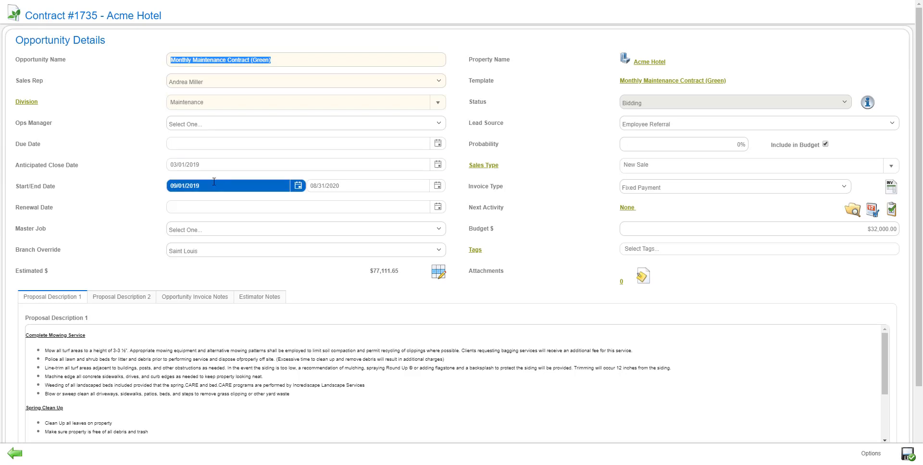
click(365, 185)
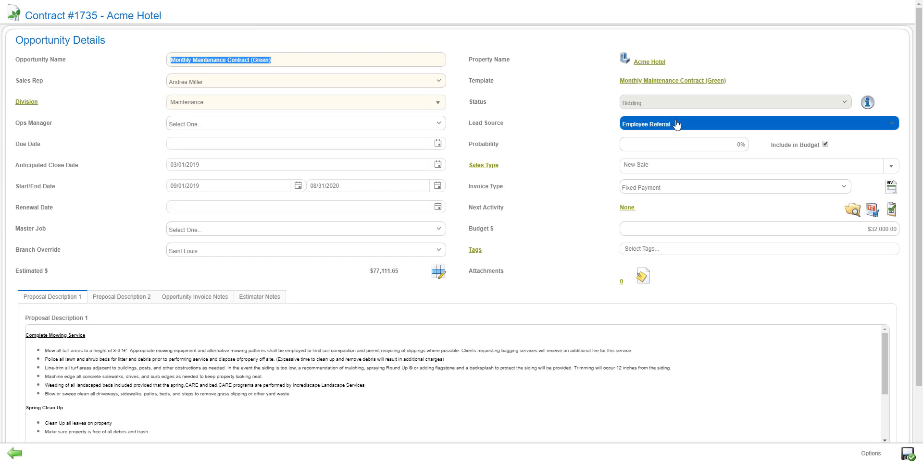
click(758, 165)
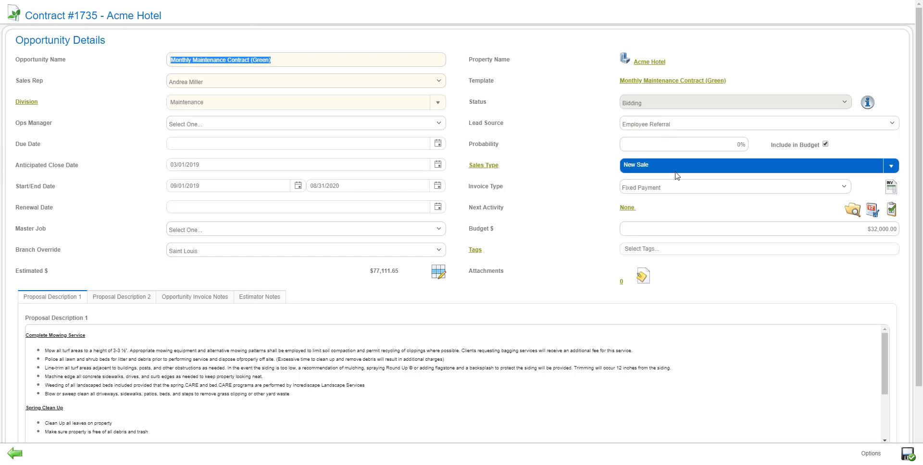
mouse_move(673, 176)
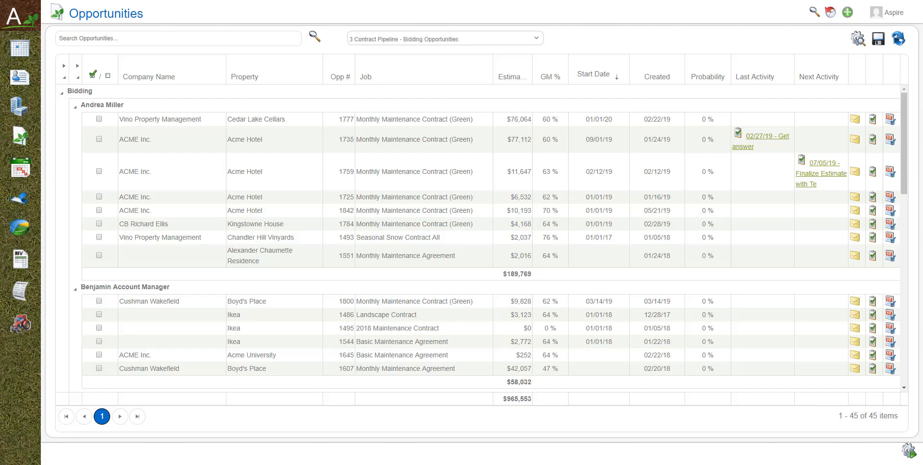
mouse_move(23, 369)
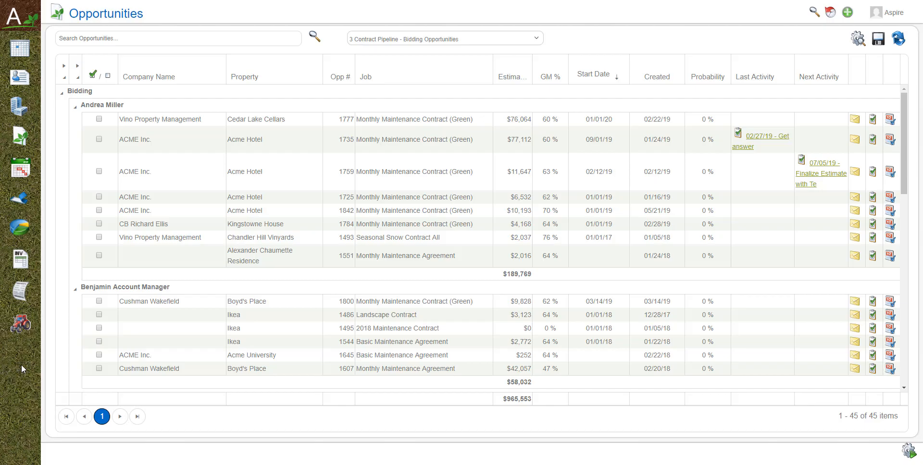
mouse_move(27, 366)
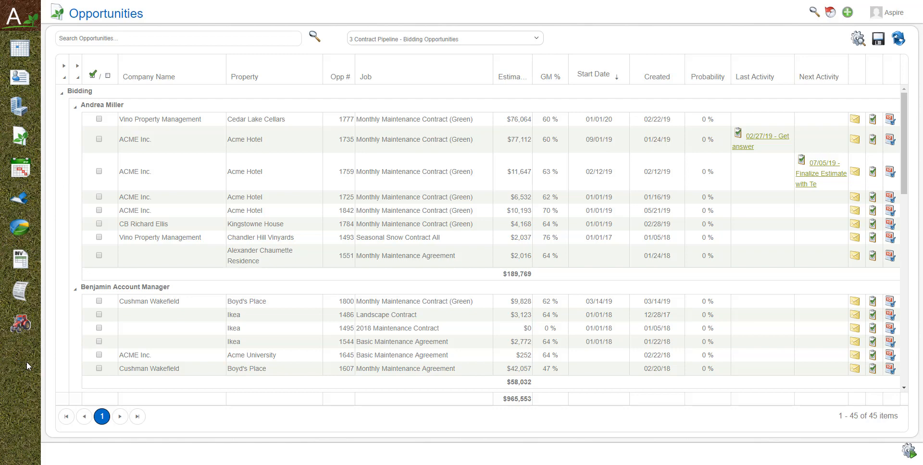
mouse_move(25, 364)
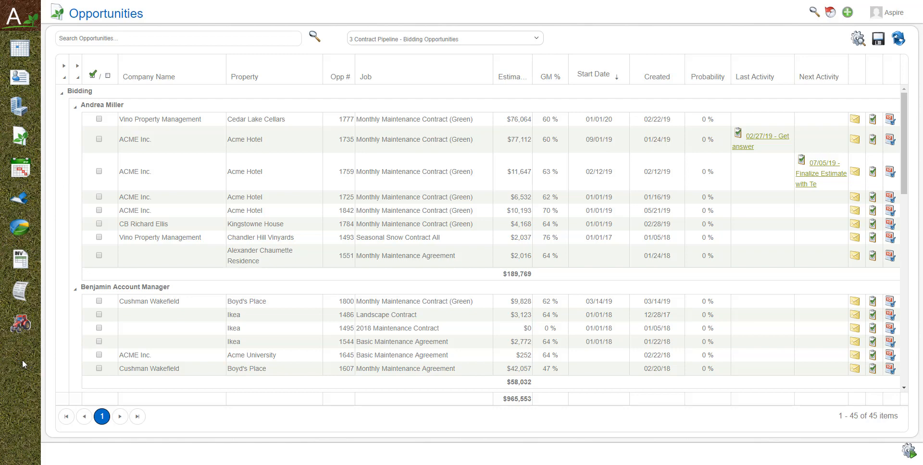
Expand the saved opportunity views dropdown above the Bidding Opportunities grid
click(445, 39)
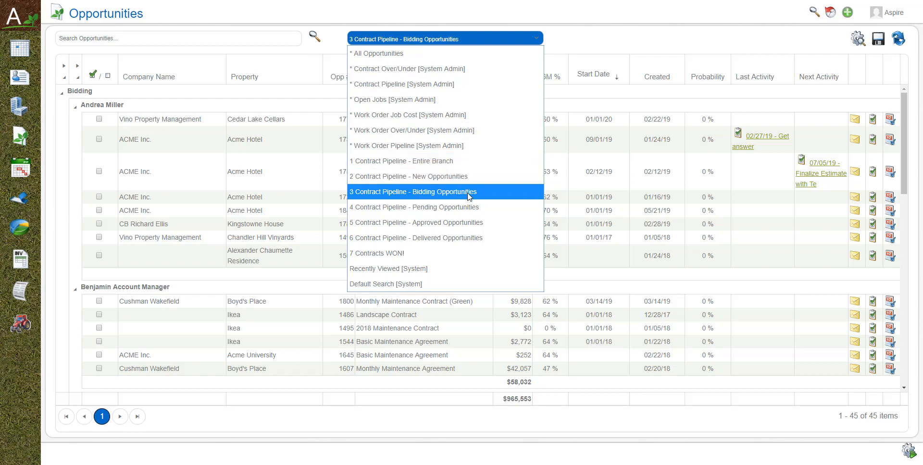
mouse_move(469, 237)
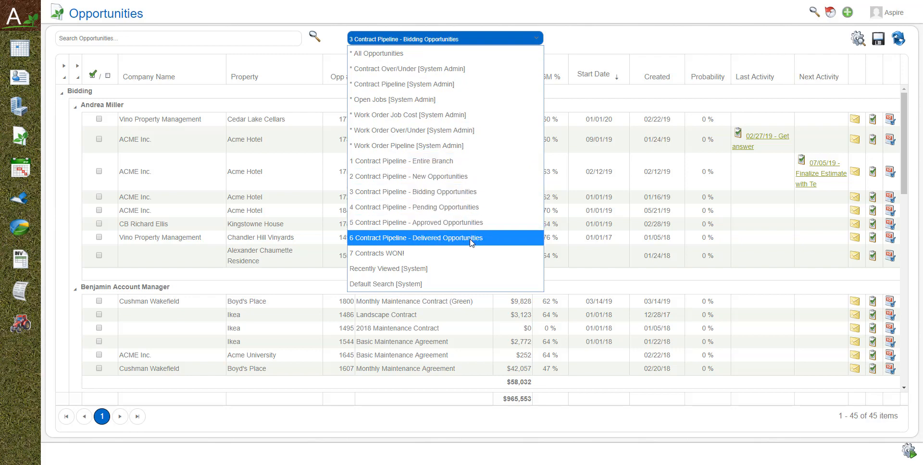
mouse_move(479, 207)
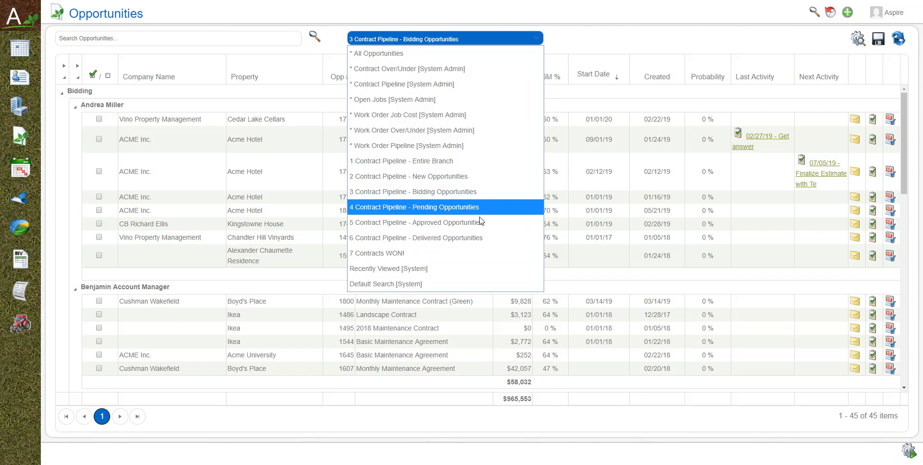
mouse_move(480, 237)
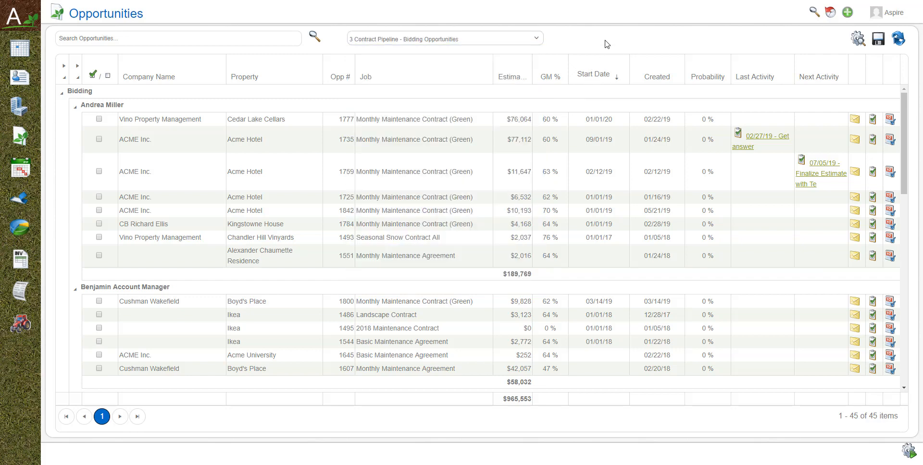
mouse_move(771, 224)
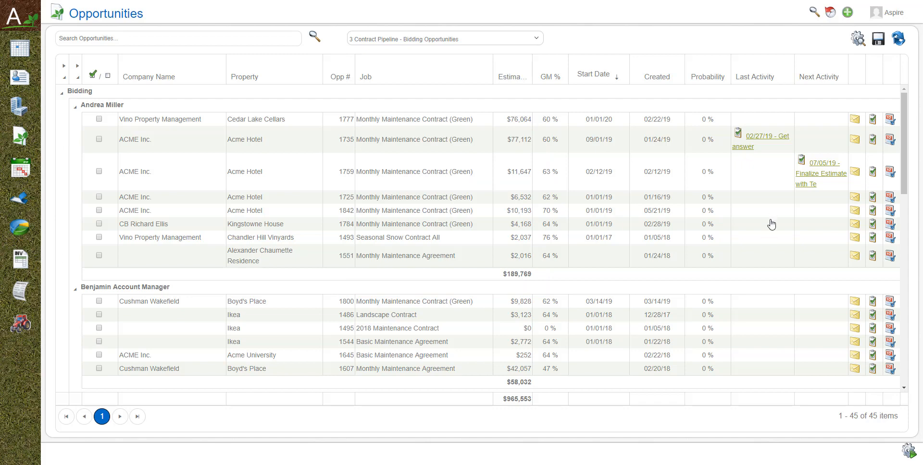
mouse_move(776, 253)
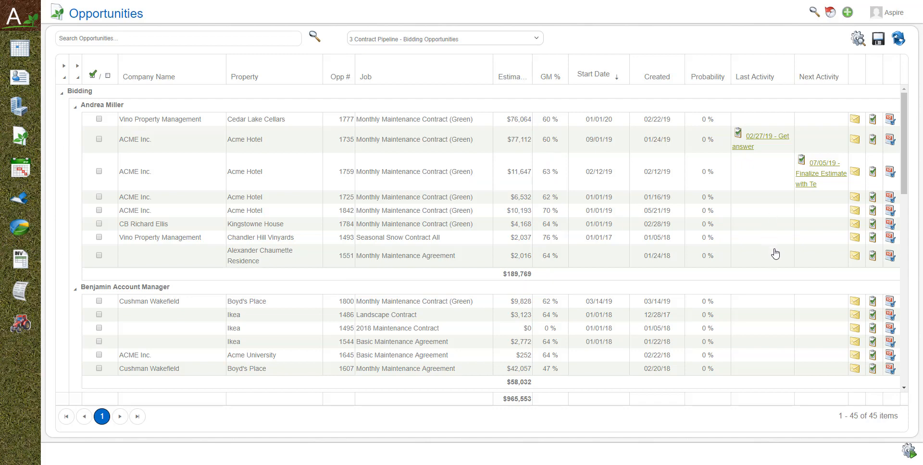
mouse_move(839, 116)
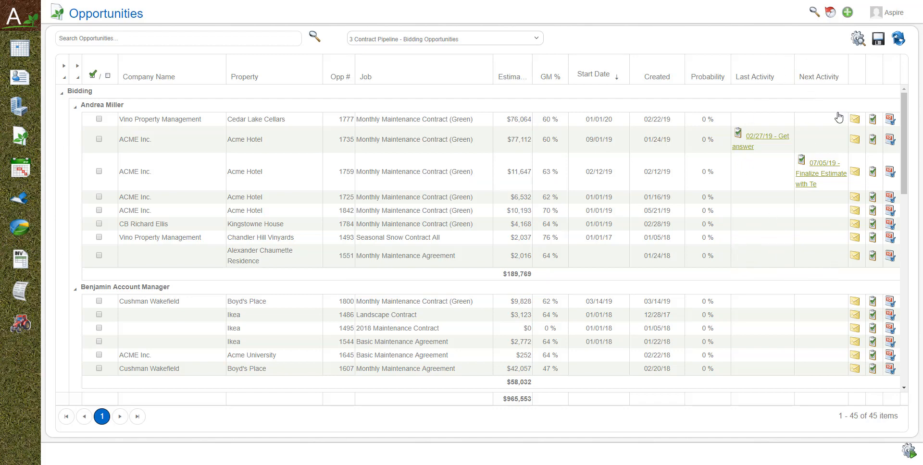
mouse_move(787, 111)
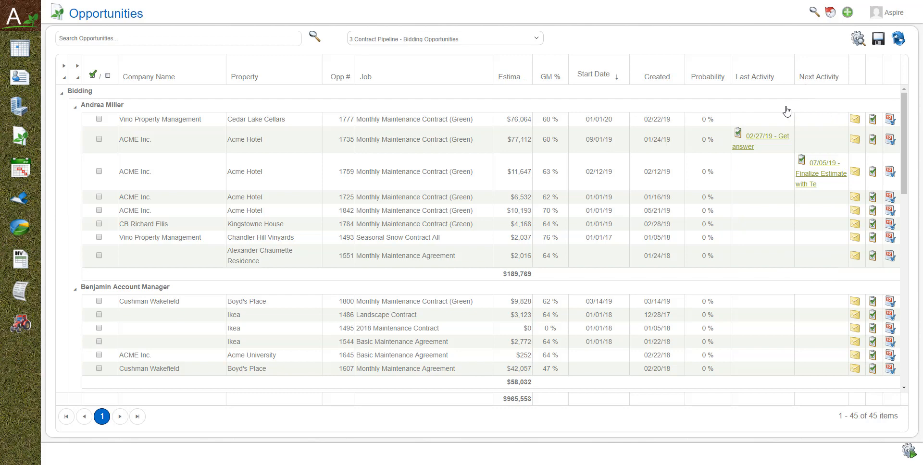
mouse_move(795, 114)
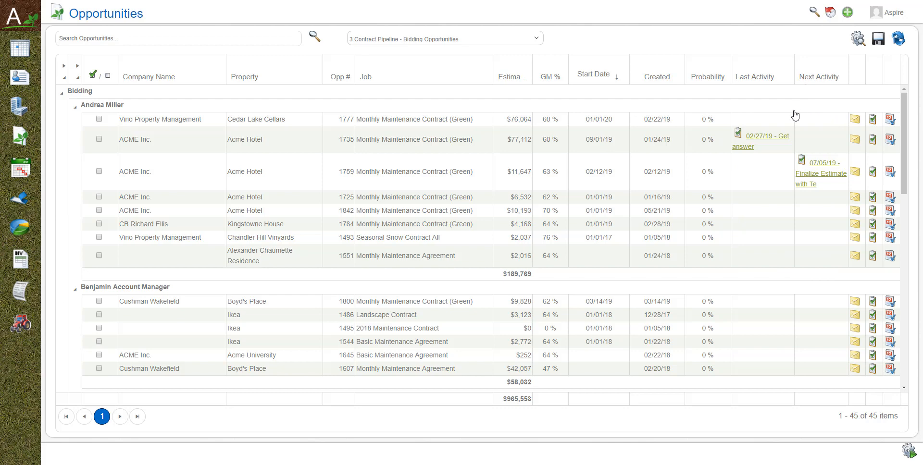
mouse_move(800, 116)
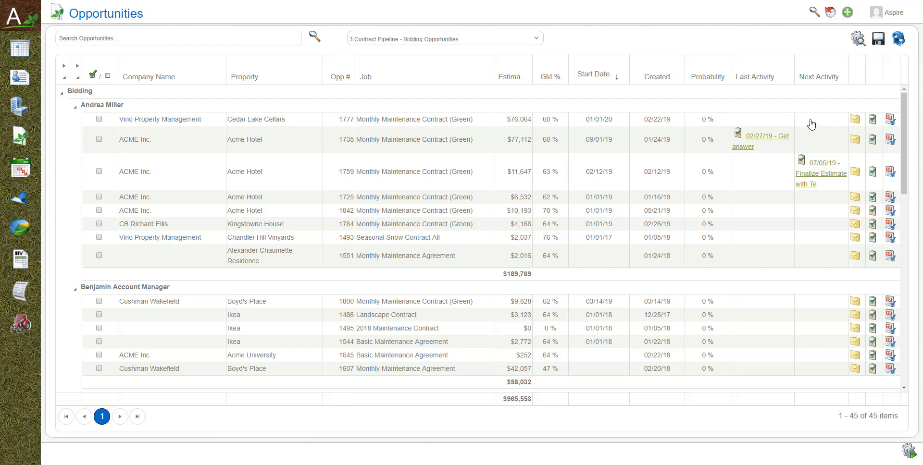
mouse_move(812, 124)
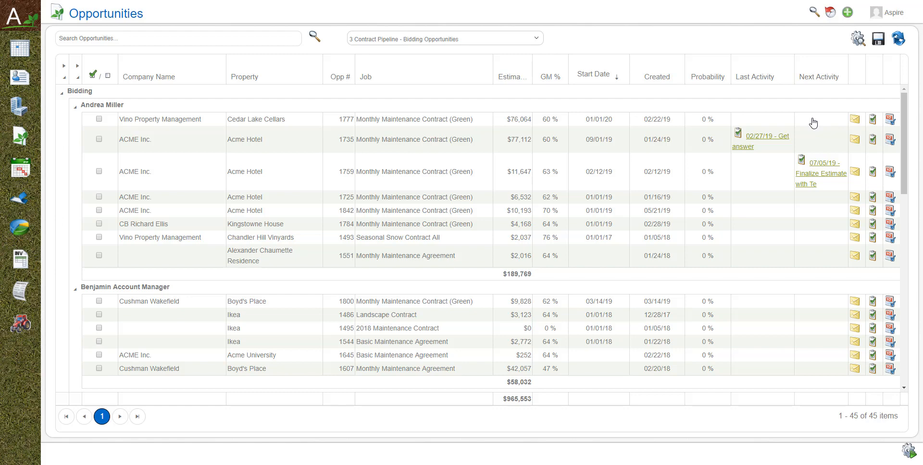
mouse_move(824, 109)
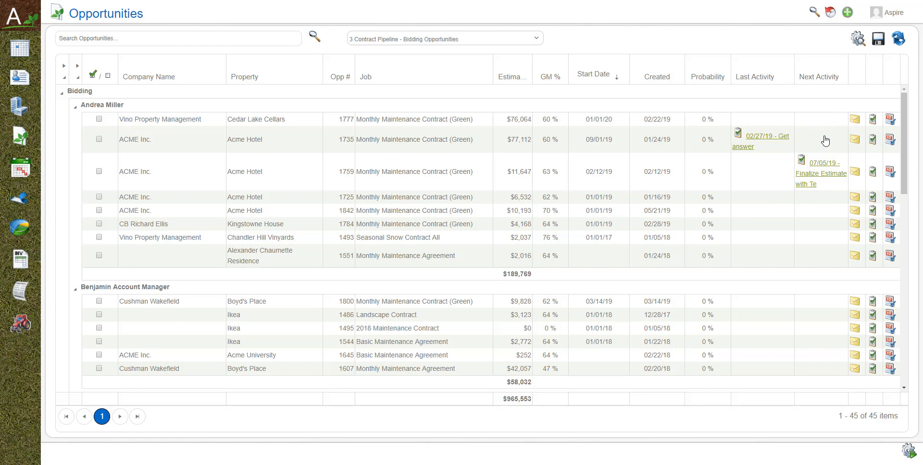
mouse_move(828, 141)
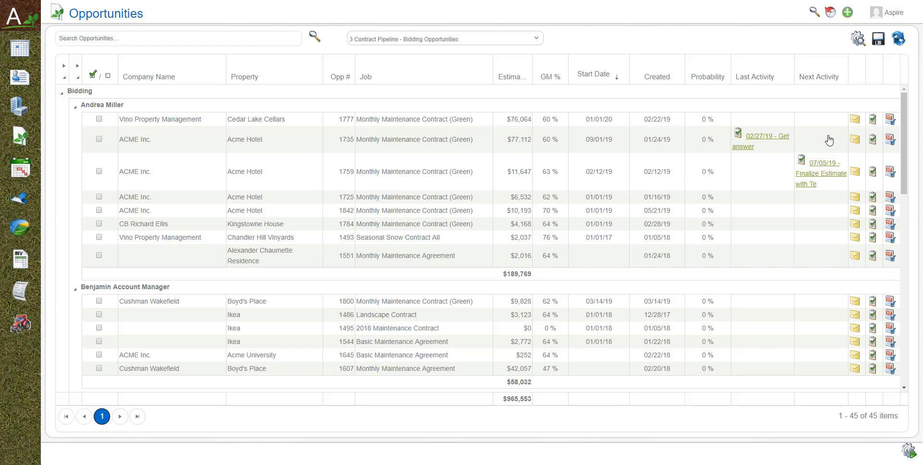
mouse_move(826, 142)
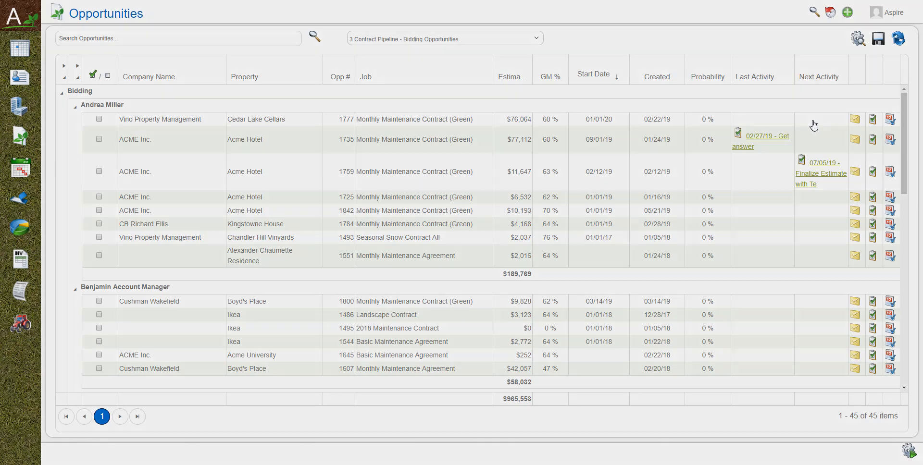
Load the 7 Contracts WON! view, listing 43 won opportunities totaling $717,470
click(444, 38)
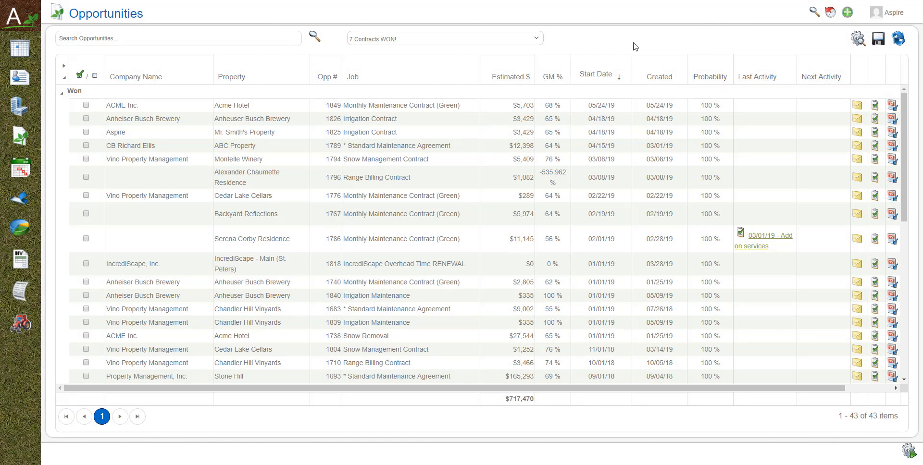
mouse_move(629, 50)
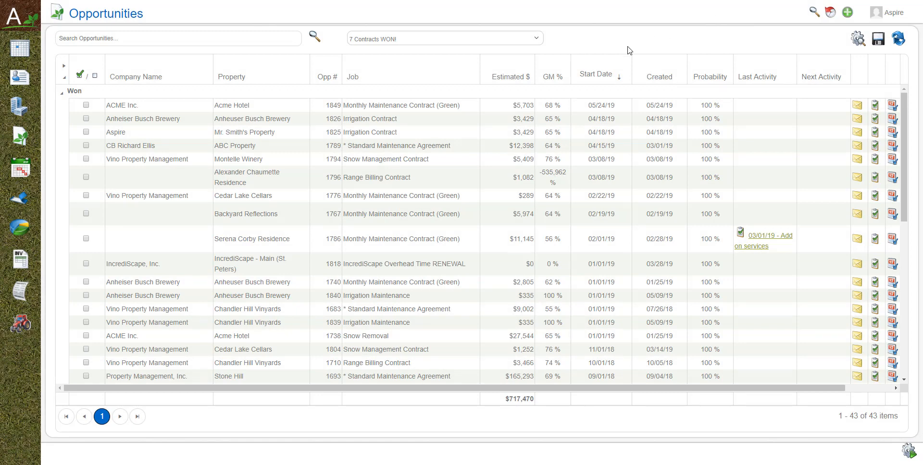
mouse_move(622, 44)
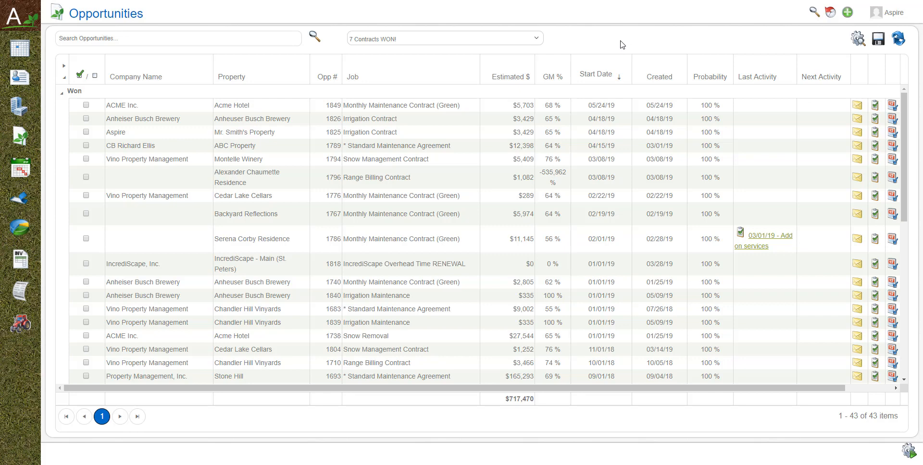
mouse_move(610, 48)
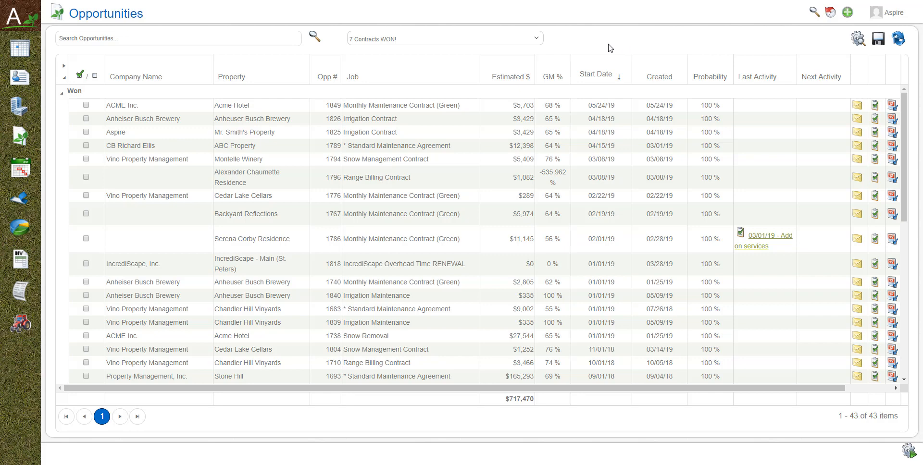
mouse_move(564, 34)
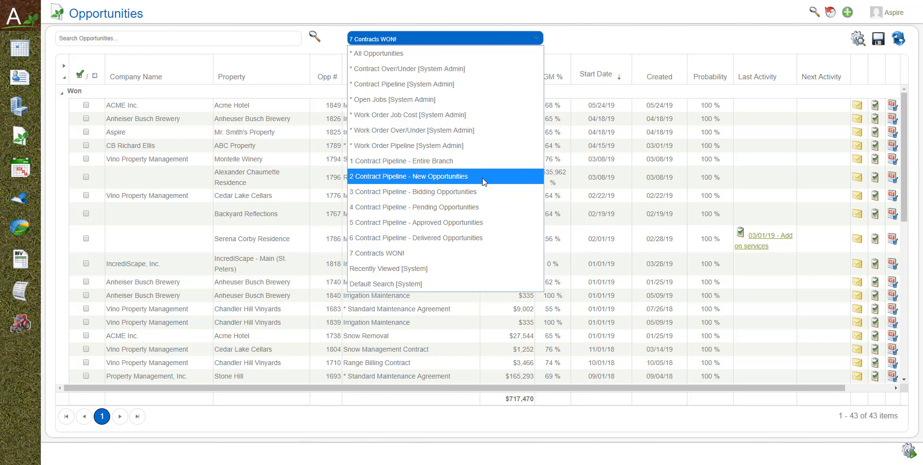
mouse_move(481, 187)
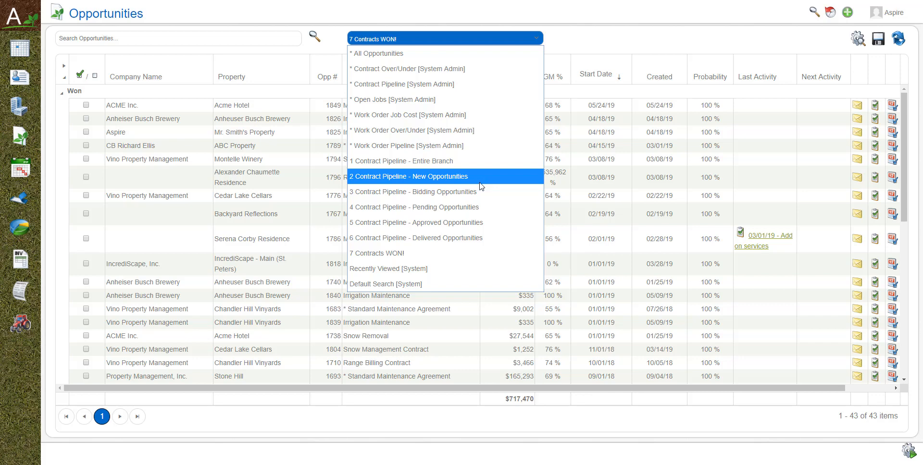
mouse_move(481, 207)
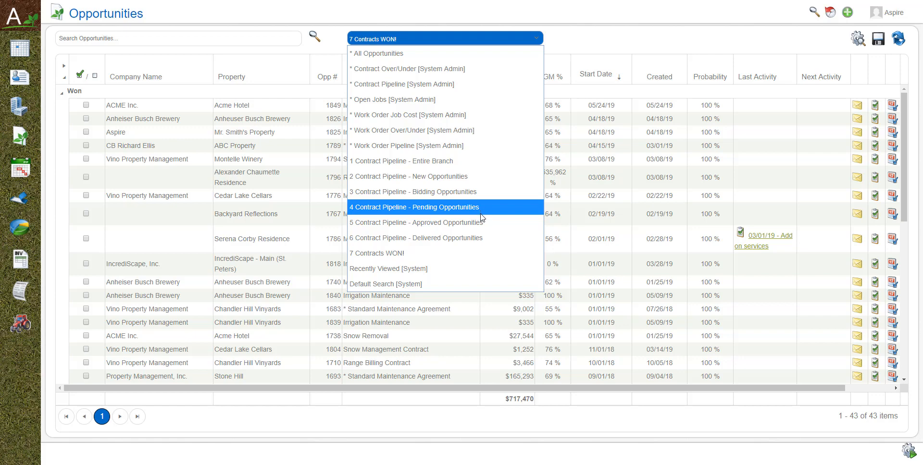
mouse_move(485, 207)
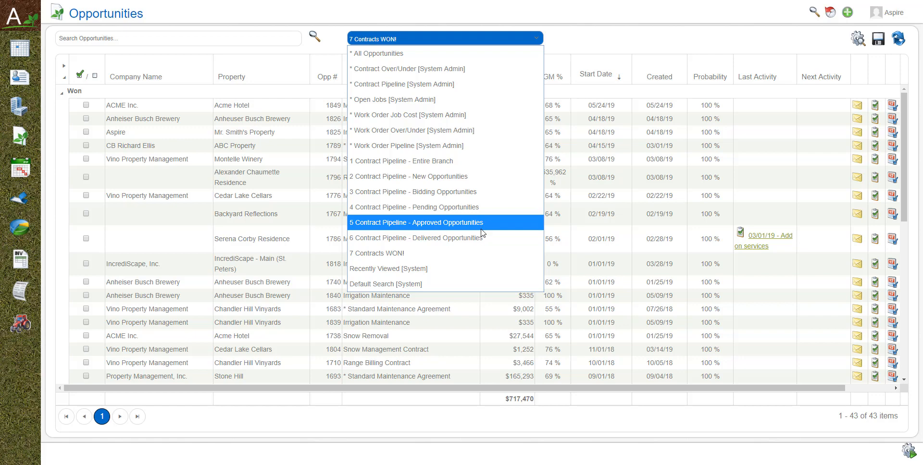
mouse_move(450, 253)
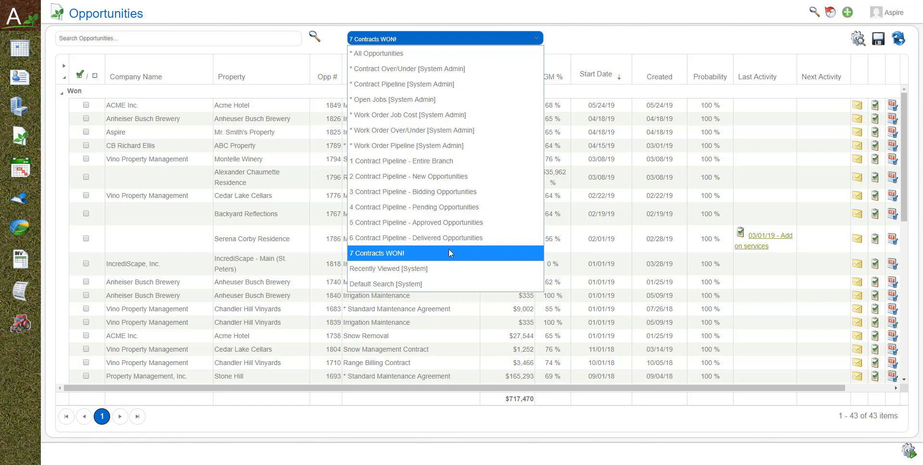
Reload '7 Contracts WON!' to show the Prospect/Customer property status column
click(377, 253)
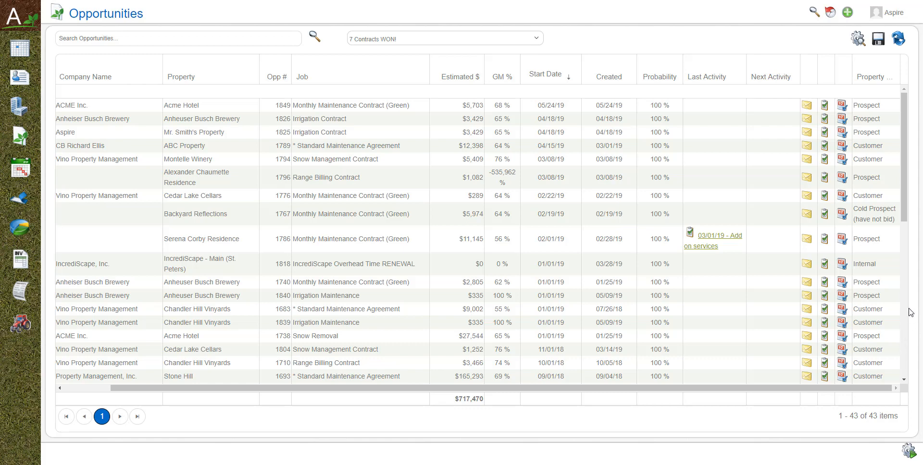
mouse_move(902, 311)
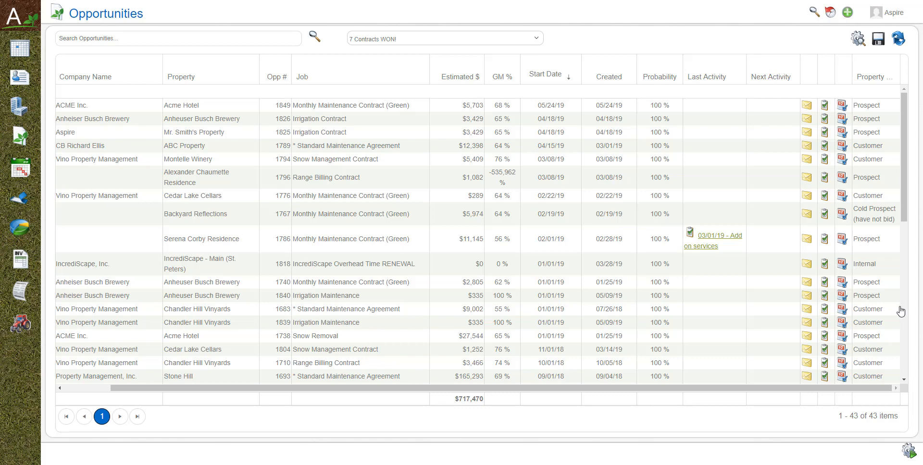
mouse_move(886, 163)
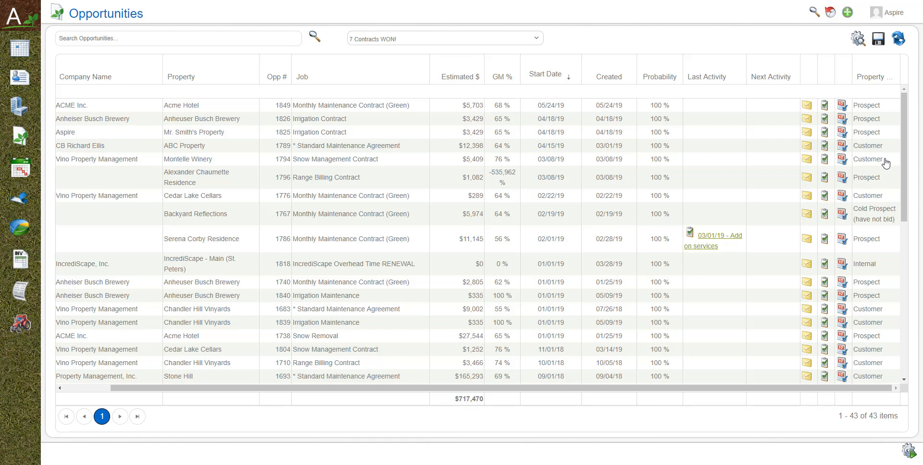
mouse_move(884, 163)
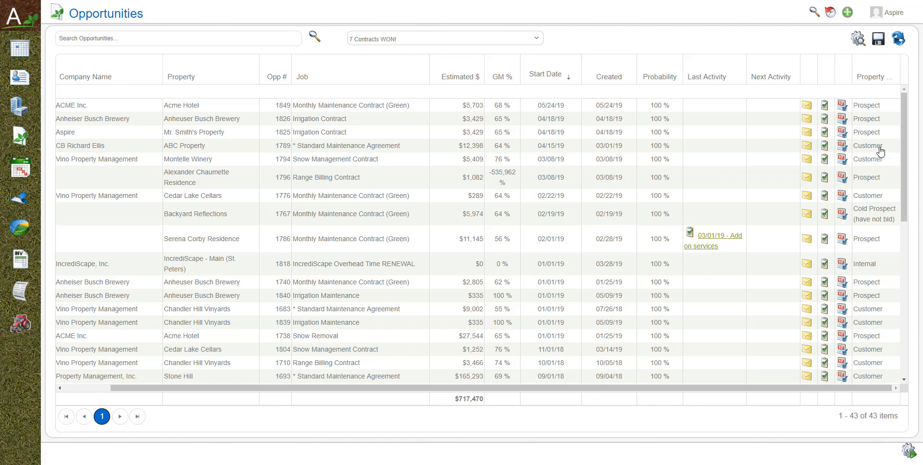